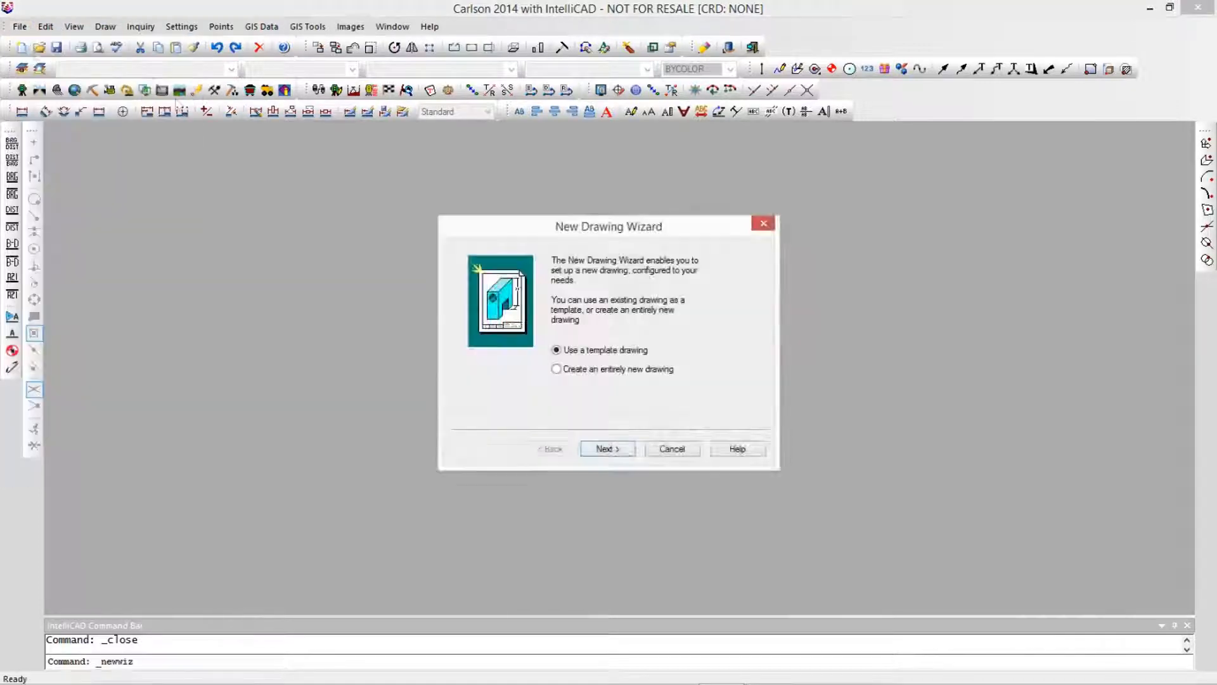
Step: Create Home.dwg from the carlson.dwt template in the House folder, horizontal scale 20
{"action": "left_click", "coordinate": [607, 449]}
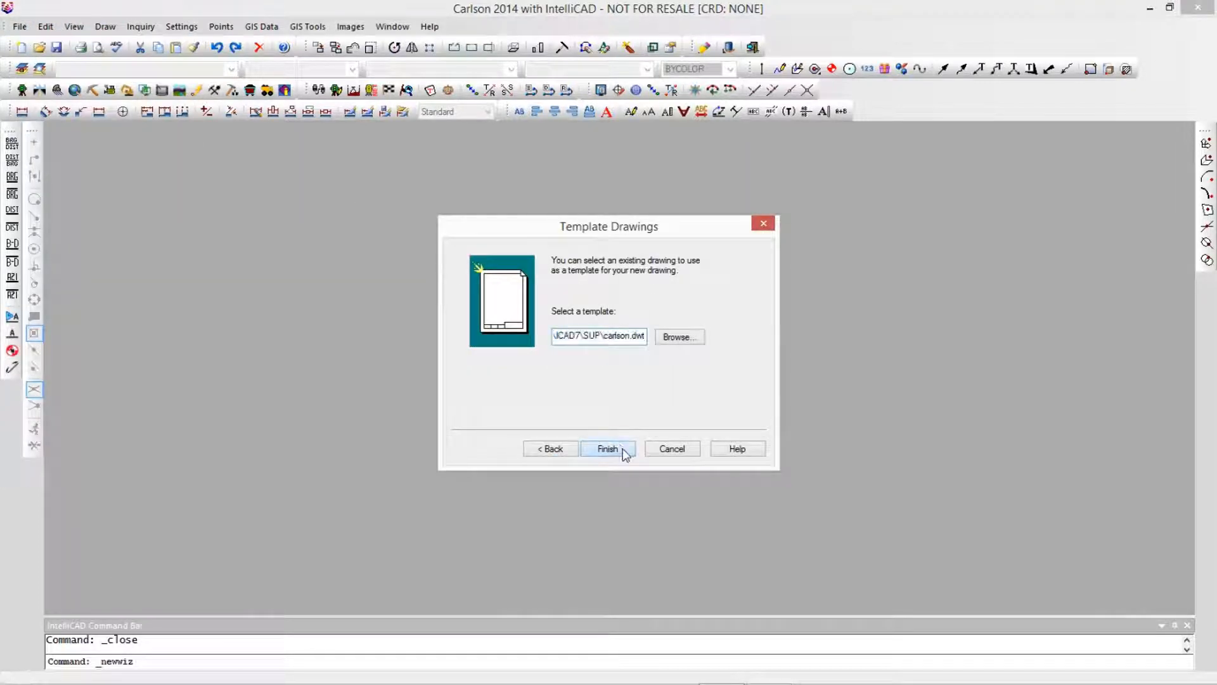
{"action": "left_click", "coordinate": [607, 449]}
{"action": "type", "text": "Home"}
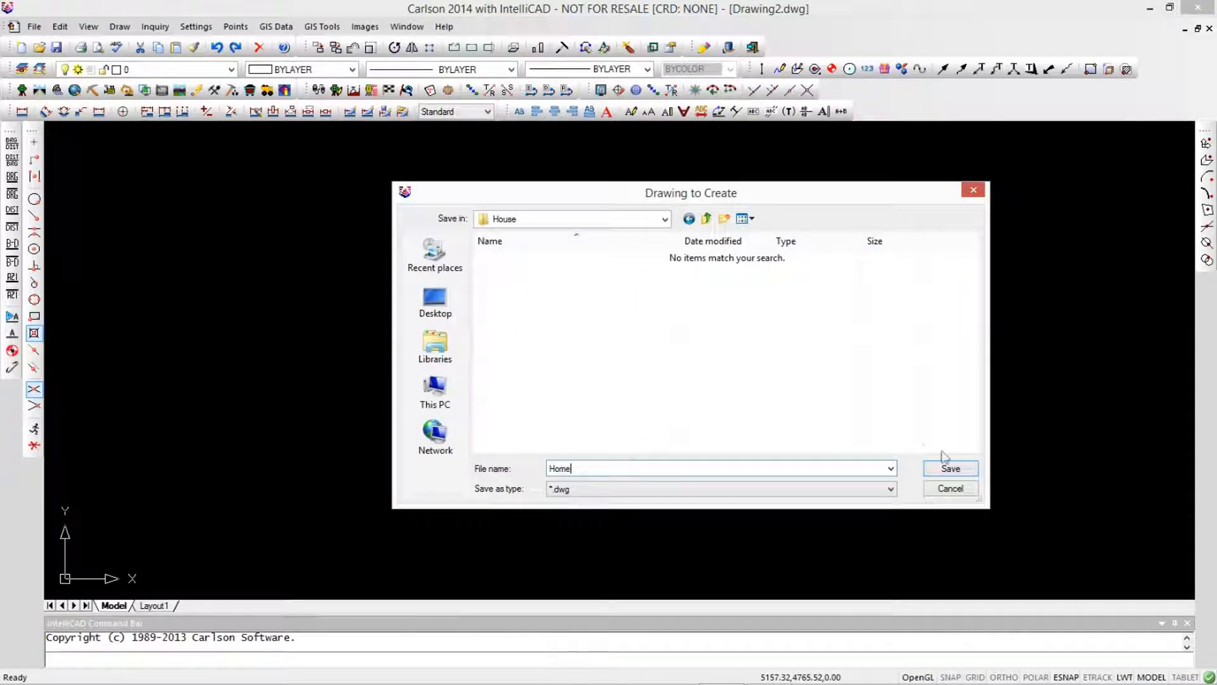
{"action": "left_click", "coordinate": [951, 467]}
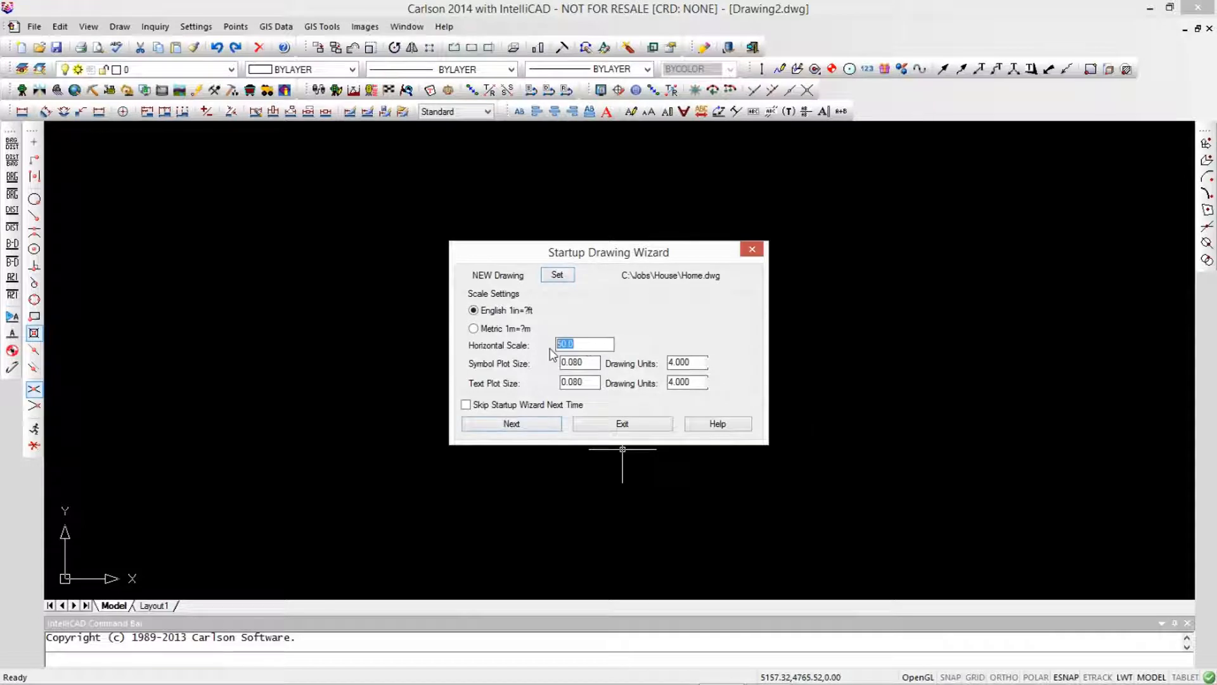
{"action": "type", "text": "20"}
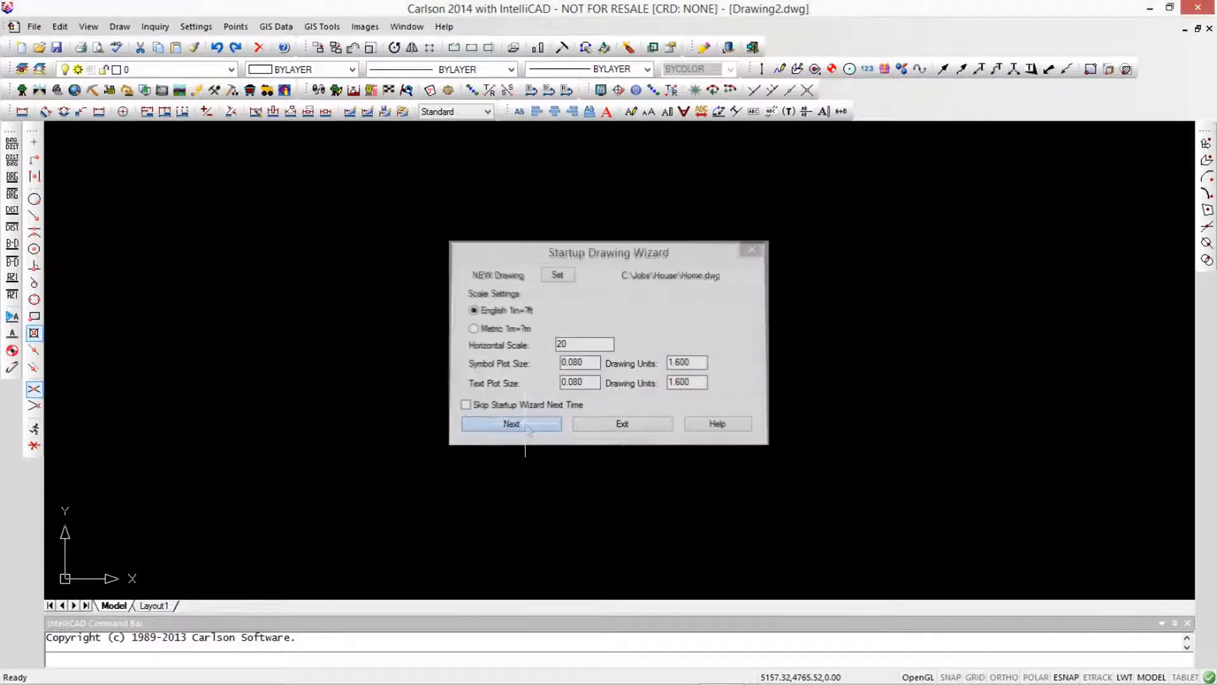
{"action": "left_click", "coordinate": [511, 423]}
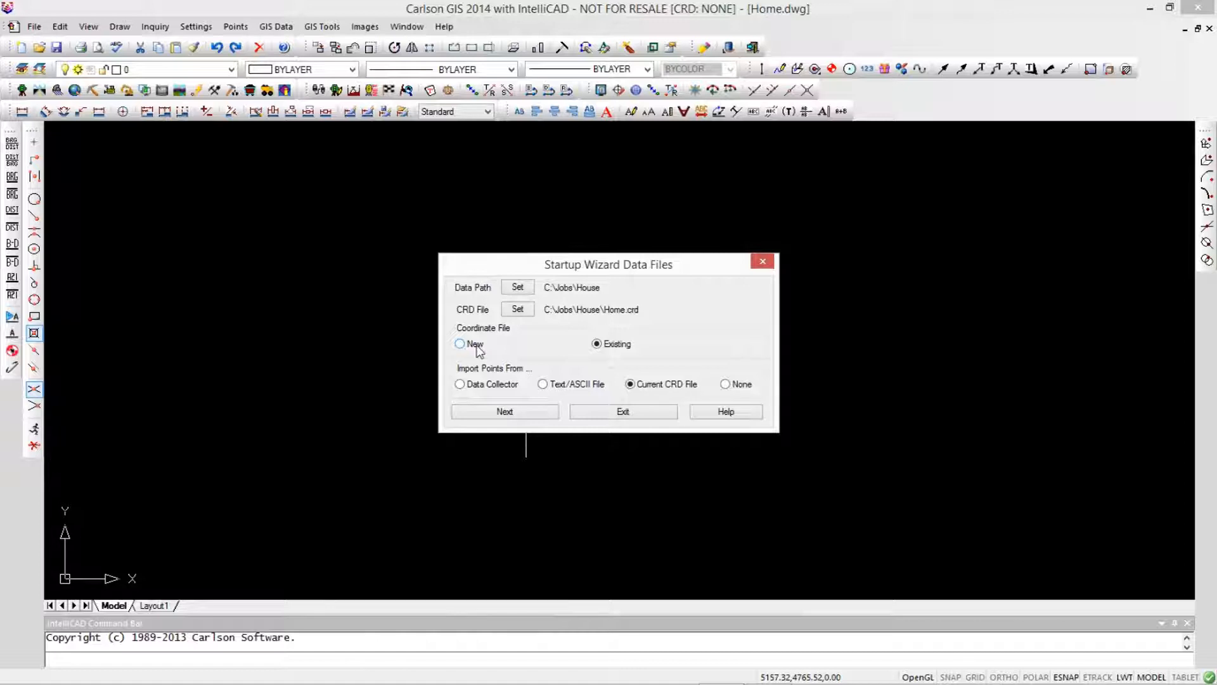
Step: Make a new Home.crdb the drawing's coordinate file, importing no points, and finish the wizard
{"action": "left_click", "coordinate": [461, 344]}
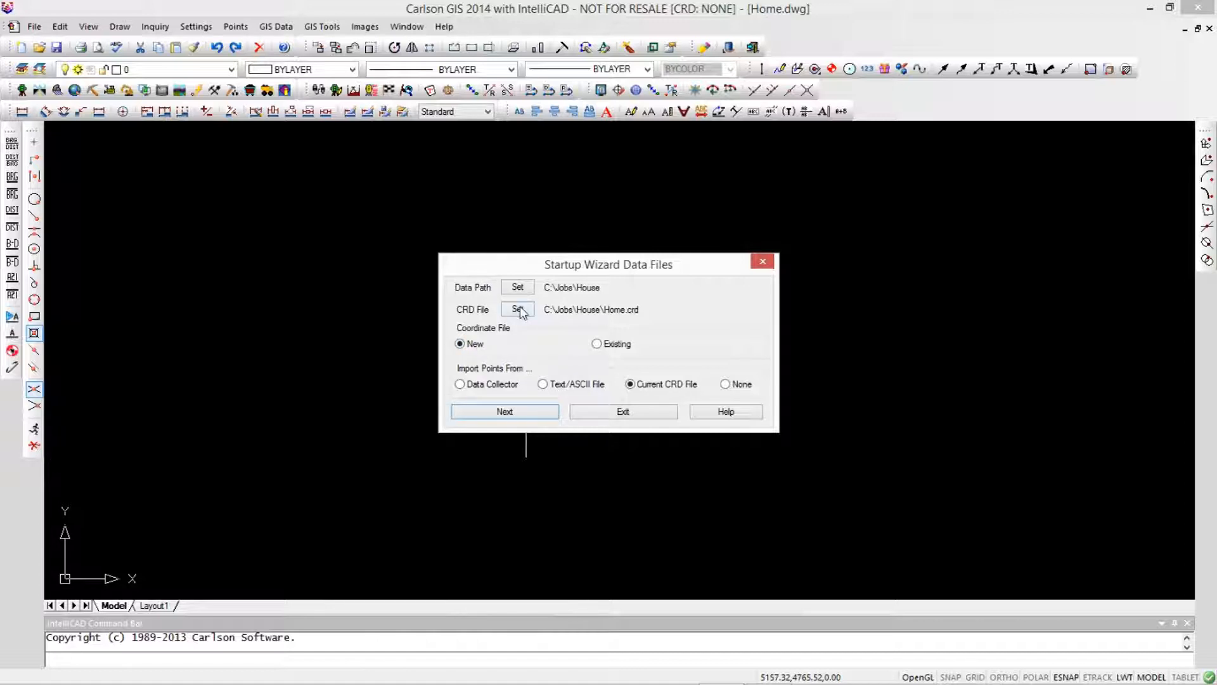
{"action": "left_click", "coordinate": [517, 309]}
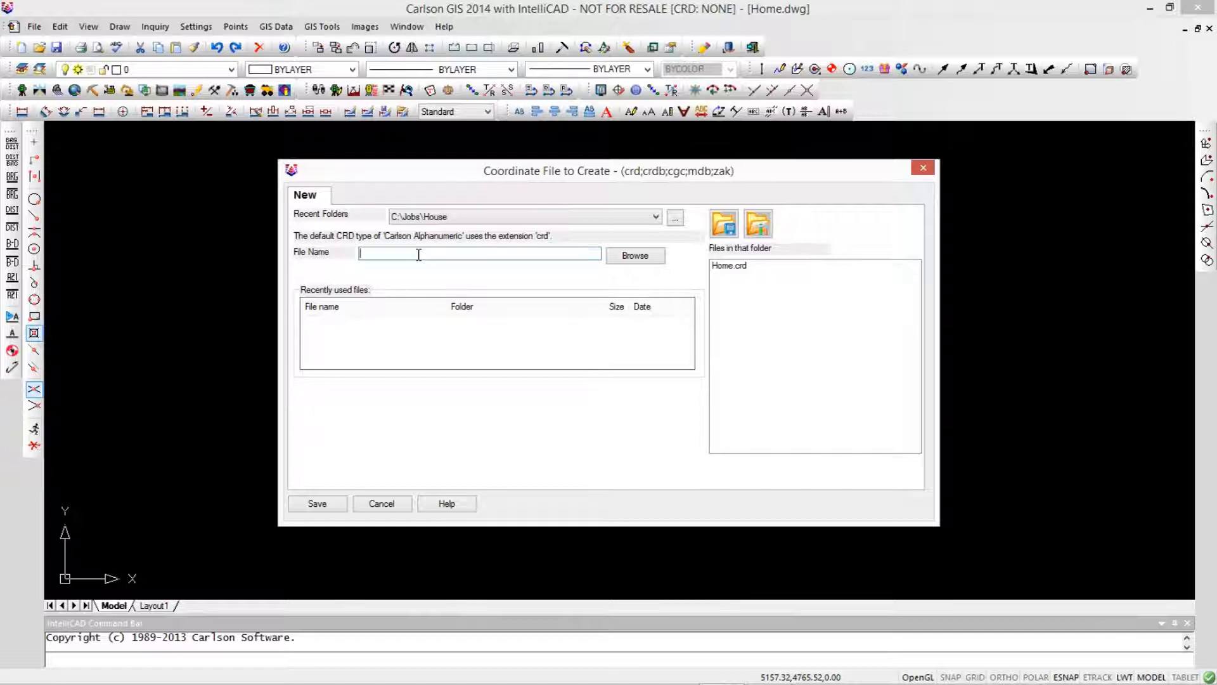
{"action": "left_click", "coordinate": [729, 265]}
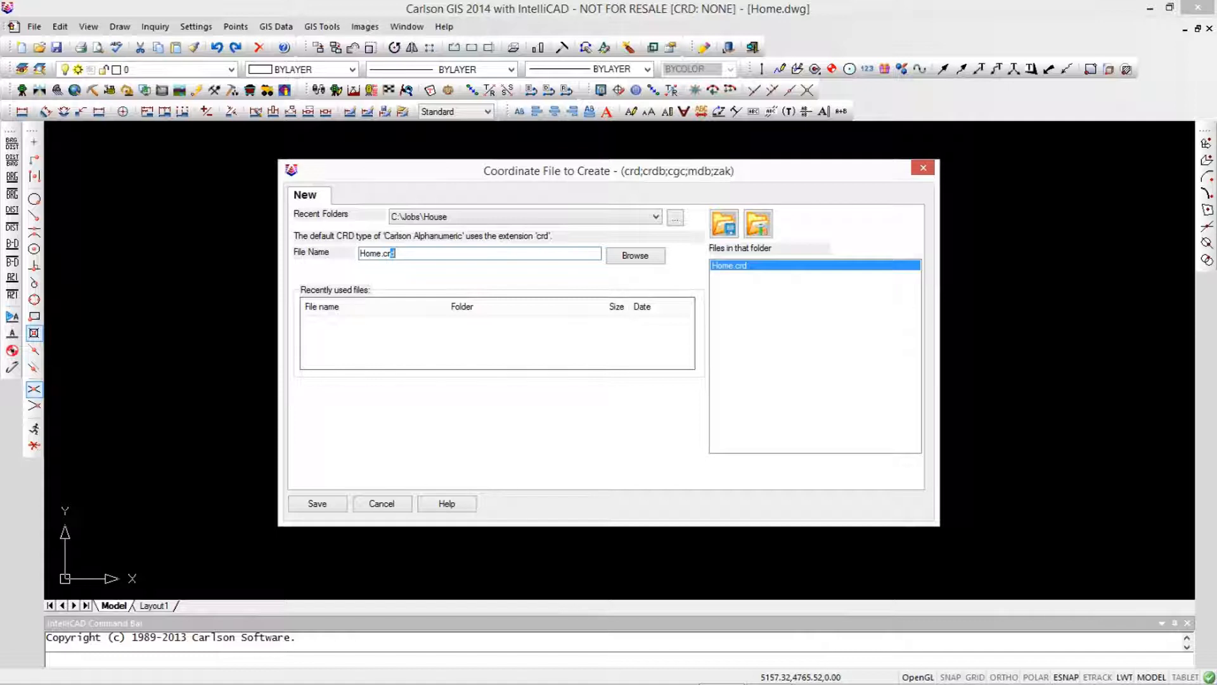
{"action": "type", "text": "b"}
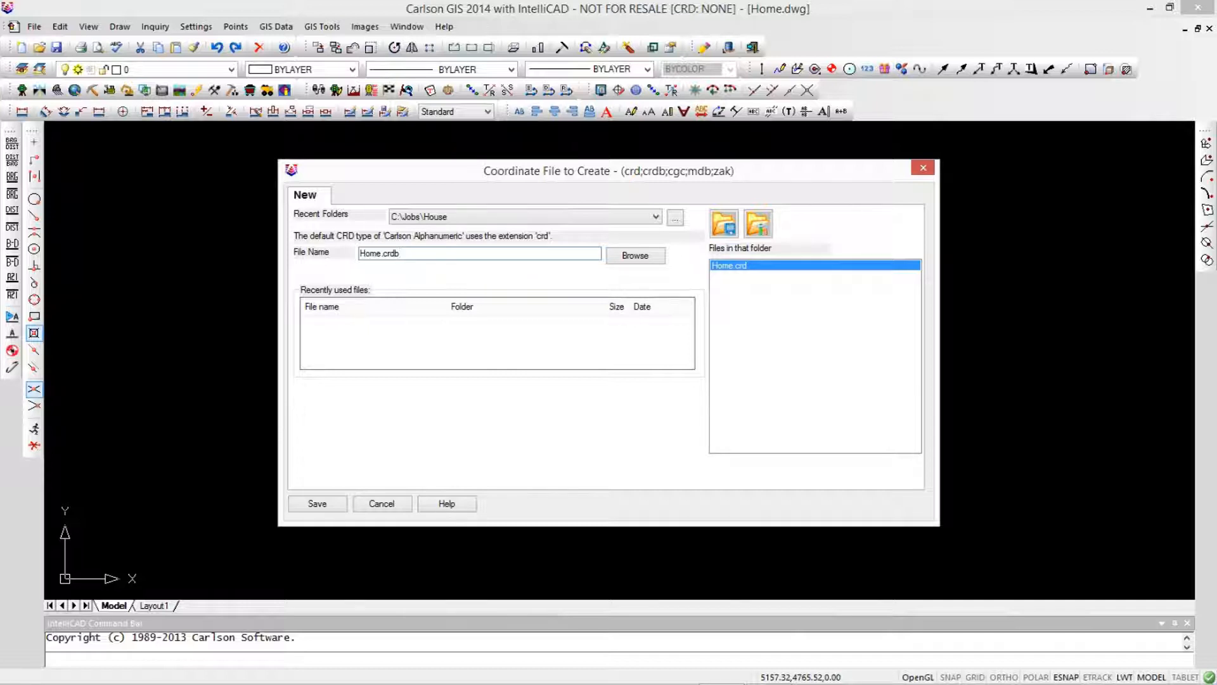
{"action": "mouse_move", "coordinate": [439, 369]}
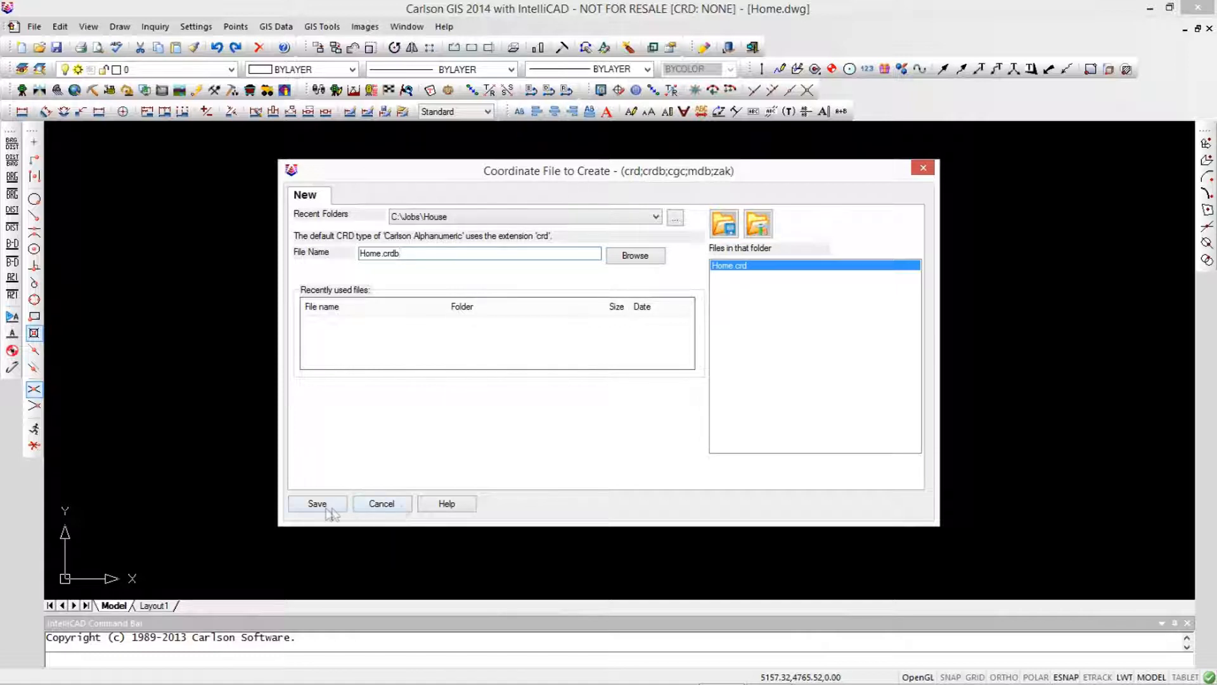
{"action": "left_click", "coordinate": [317, 503]}
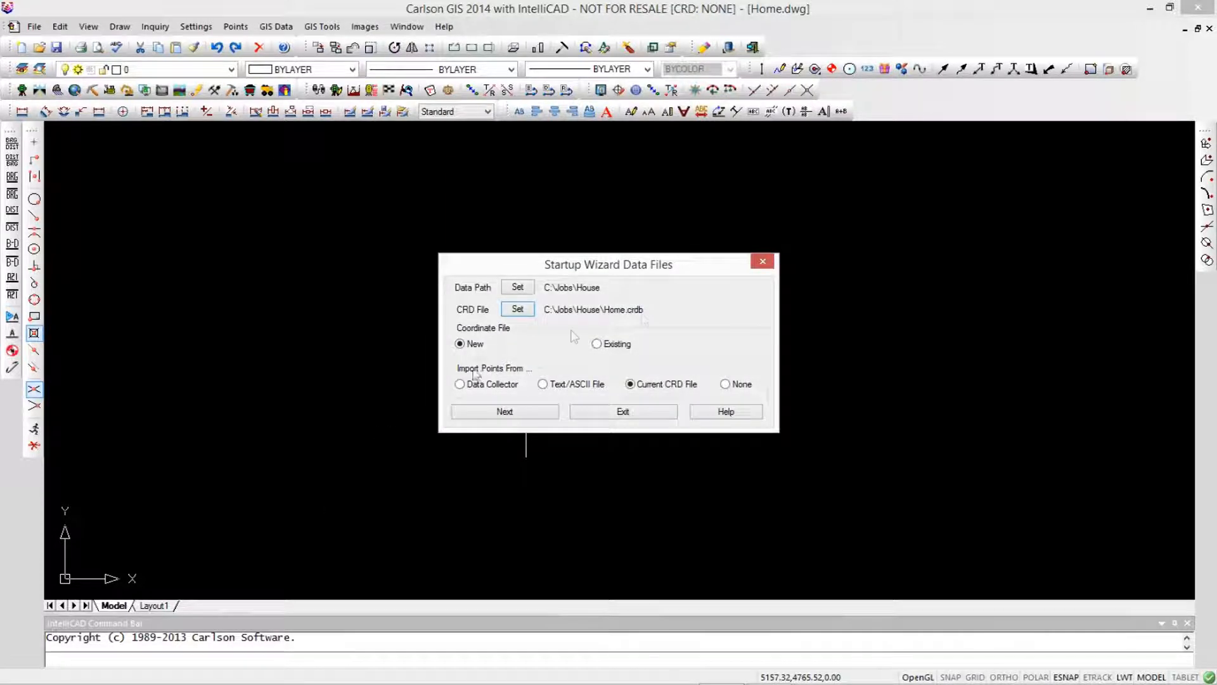
{"action": "mouse_move", "coordinate": [714, 394]}
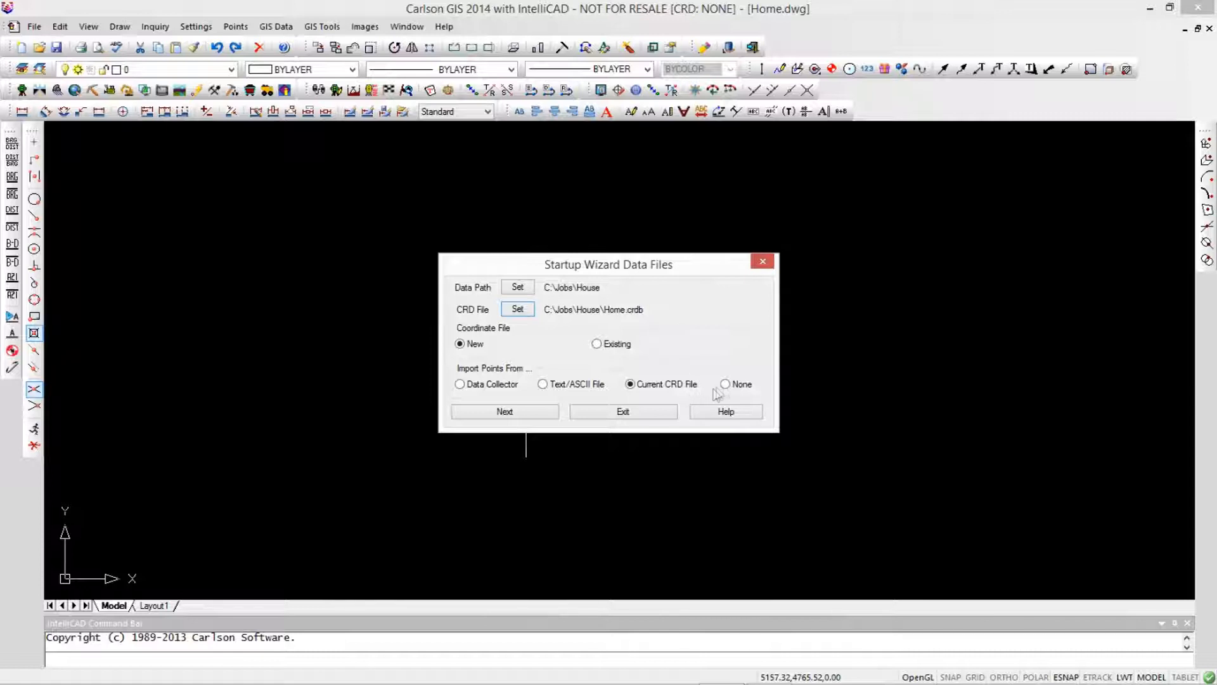
{"action": "left_click", "coordinate": [724, 384]}
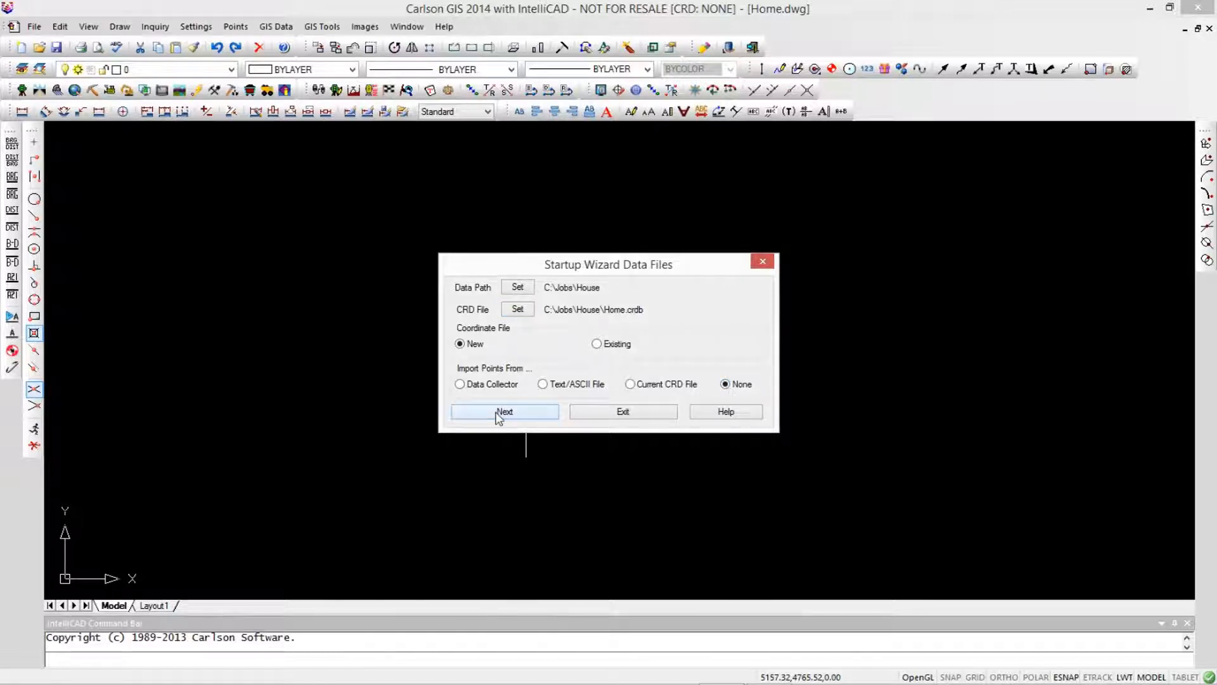
{"action": "left_click", "coordinate": [504, 411]}
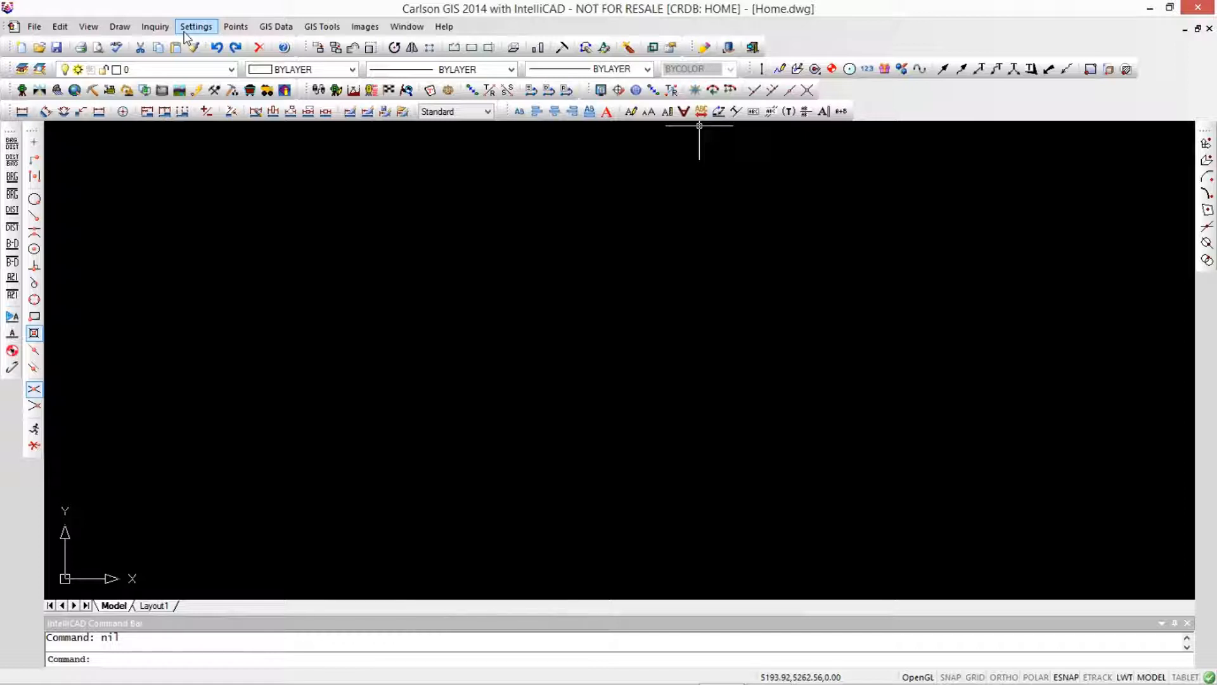
{"action": "mouse_move", "coordinate": [236, 27]}
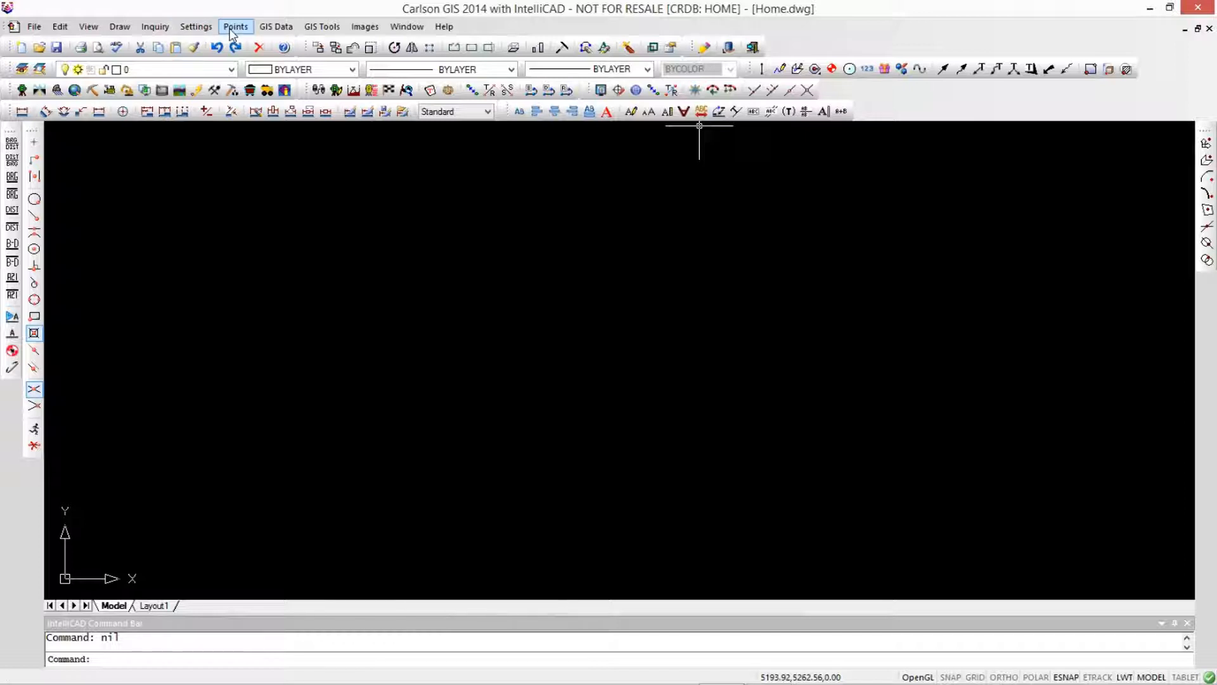
Step: Open Copy/Merge CRD File from the Point Utilities menu
{"action": "left_click", "coordinate": [235, 27]}
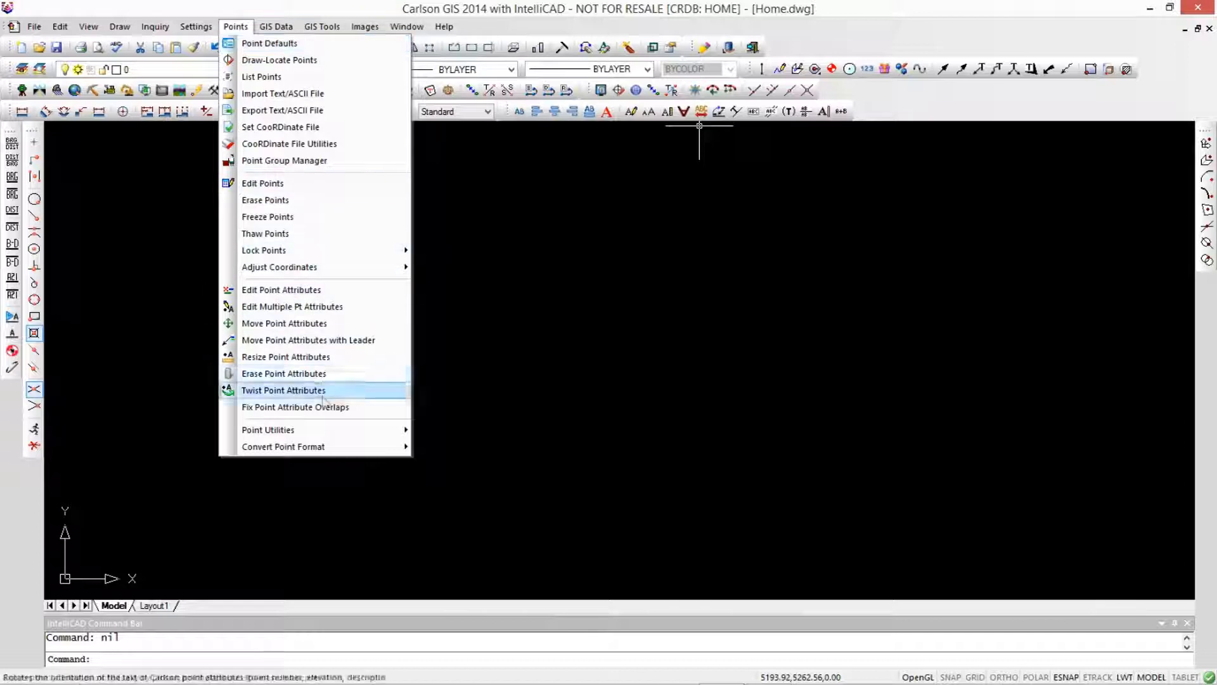
{"action": "mouse_move", "coordinate": [267, 429]}
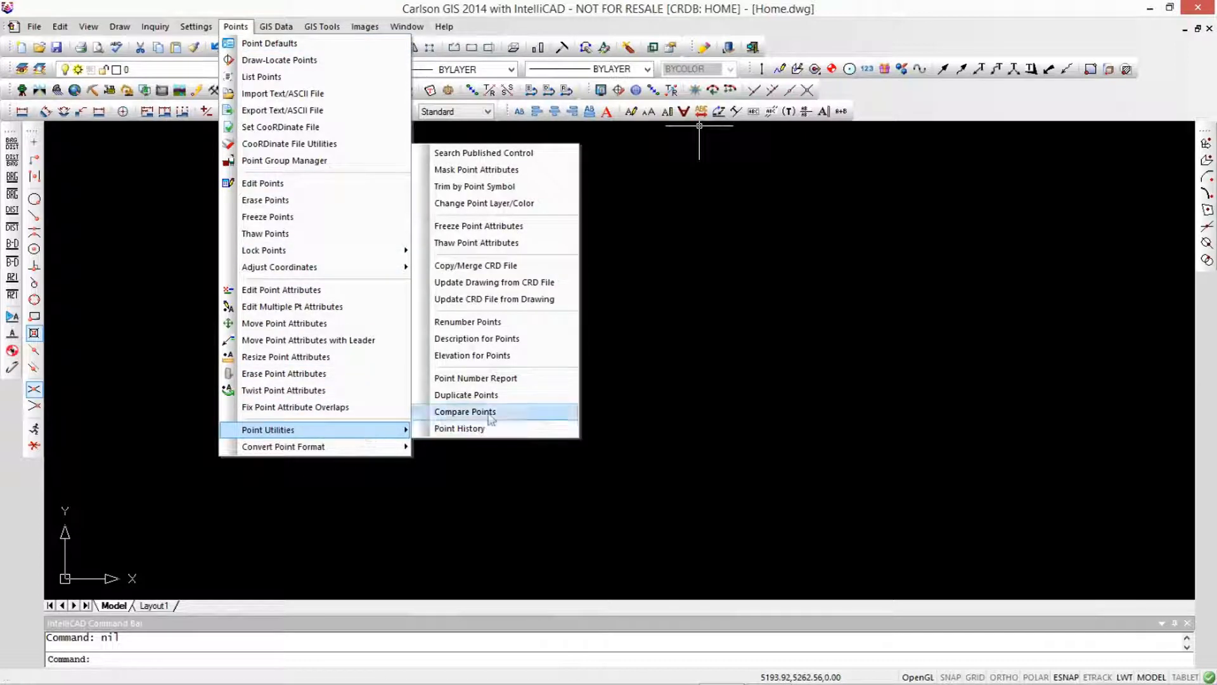
{"action": "mouse_move", "coordinate": [501, 272]}
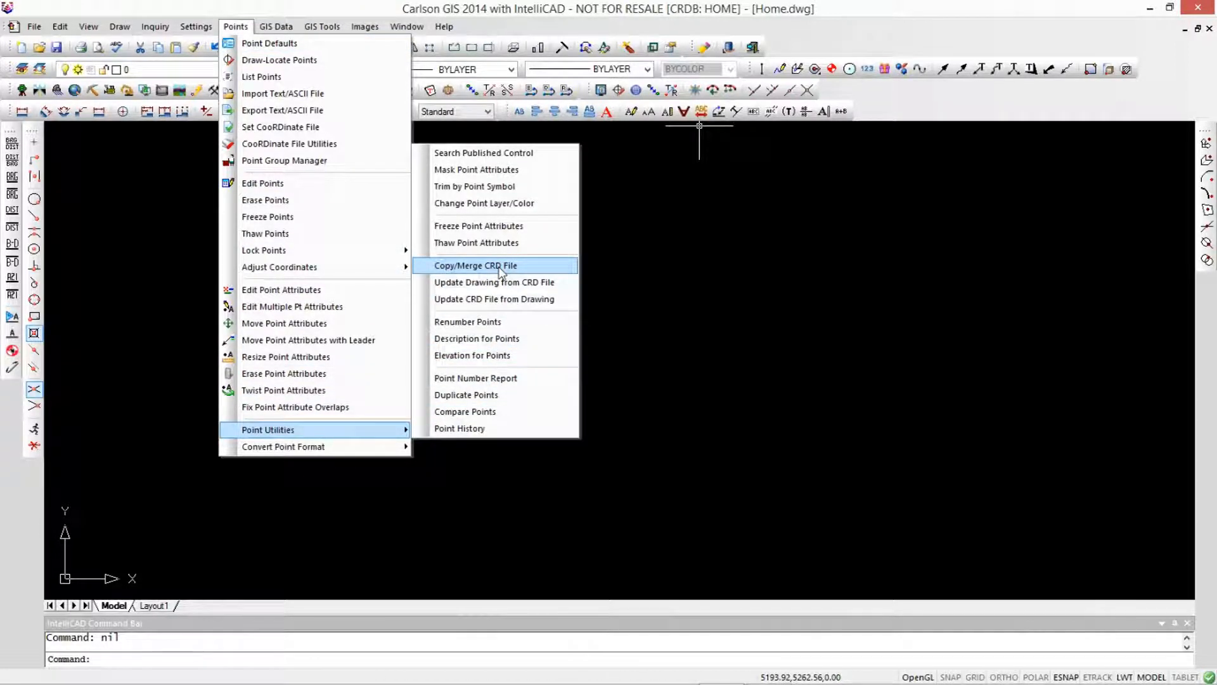
{"action": "left_click", "coordinate": [475, 265]}
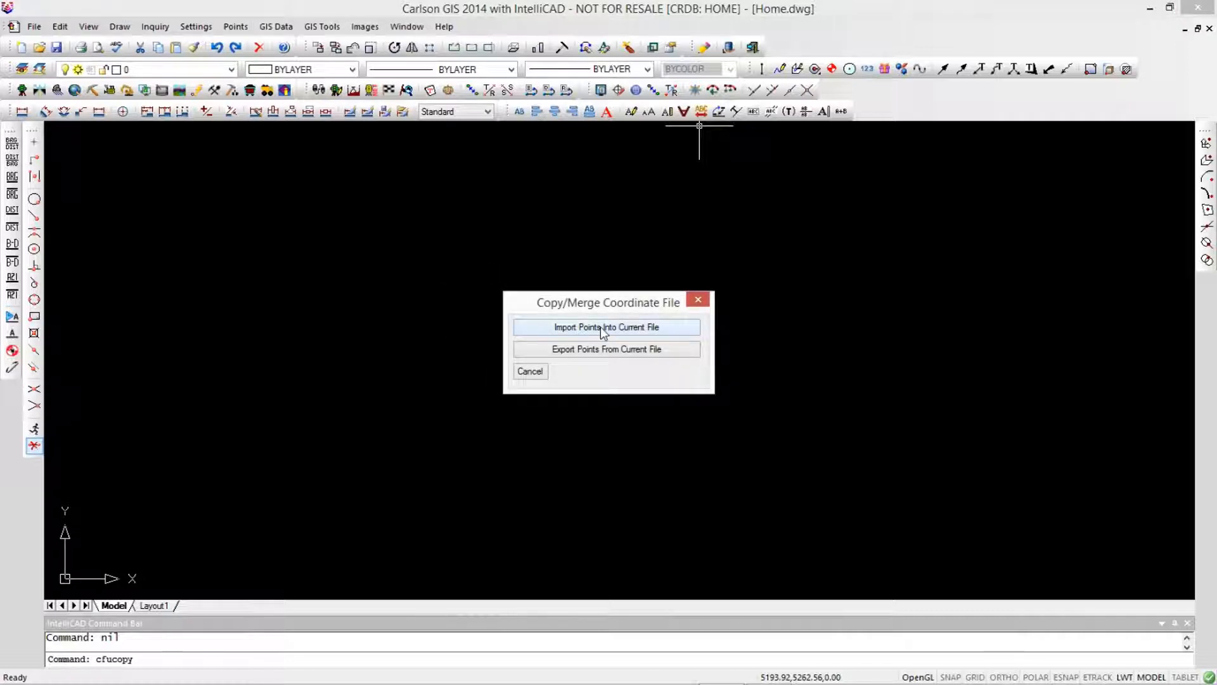
Step: Merge points 1-469 from Home.crd into Home.crdb, then cancel List Points
{"action": "left_click", "coordinate": [606, 327]}
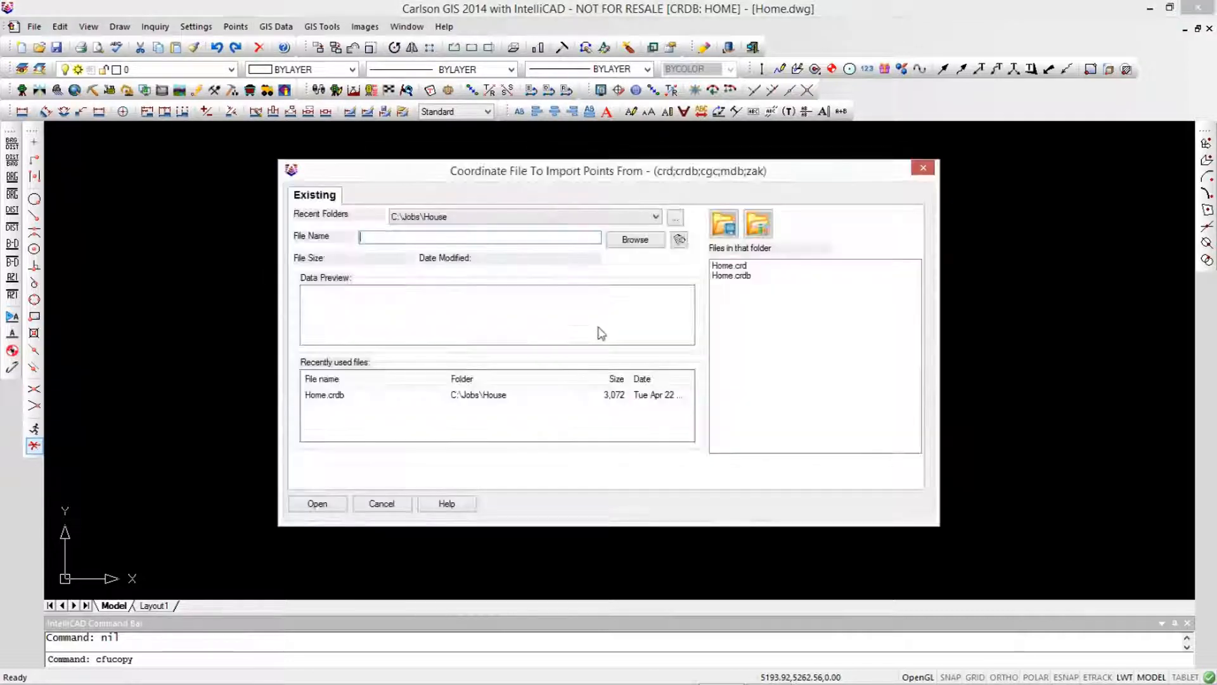
{"action": "left_click", "coordinate": [728, 266]}
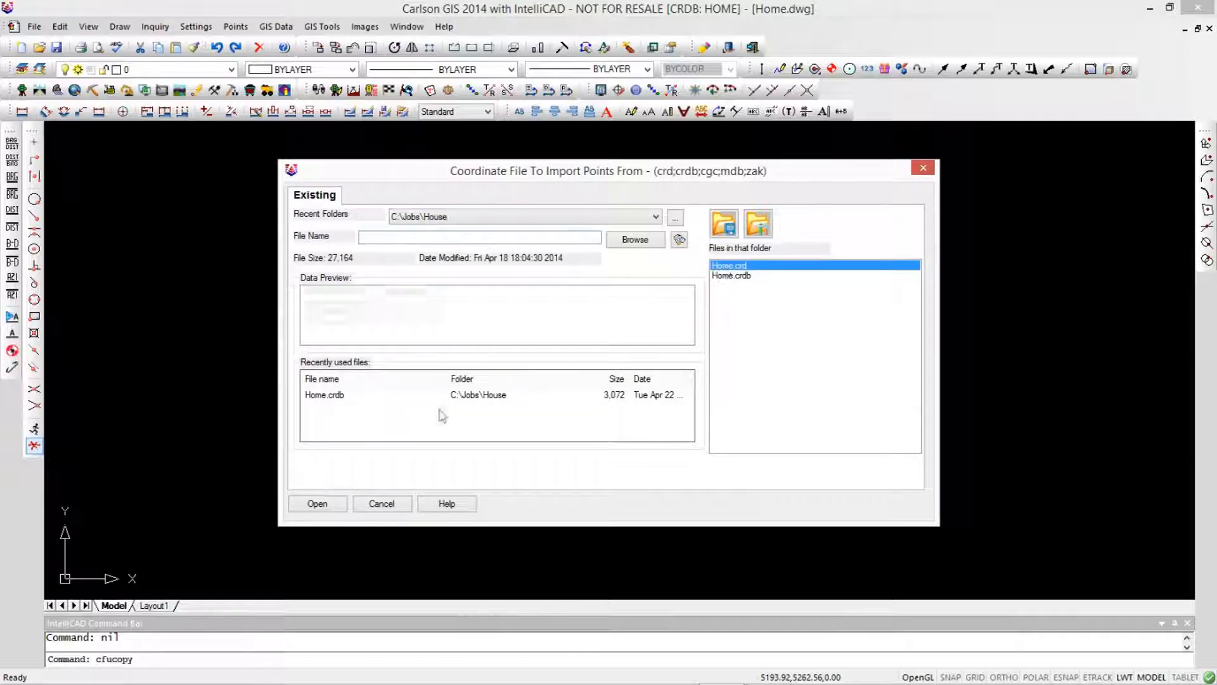
{"action": "left_click", "coordinate": [728, 265]}
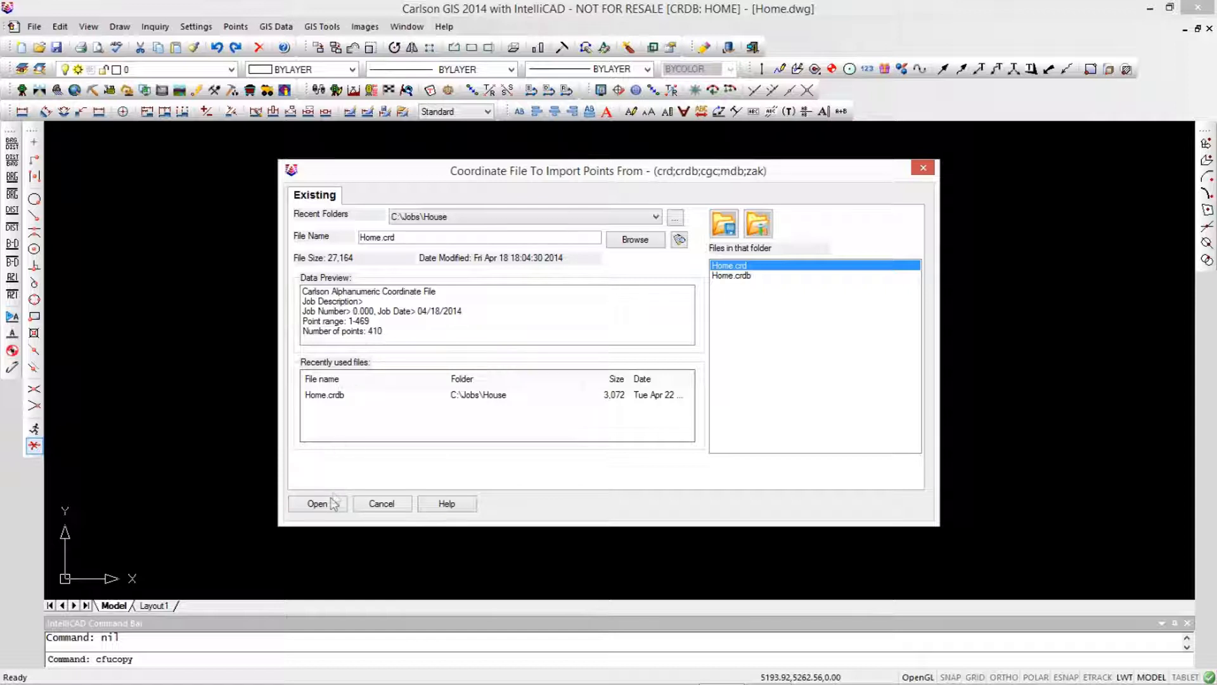
{"action": "left_click", "coordinate": [317, 503]}
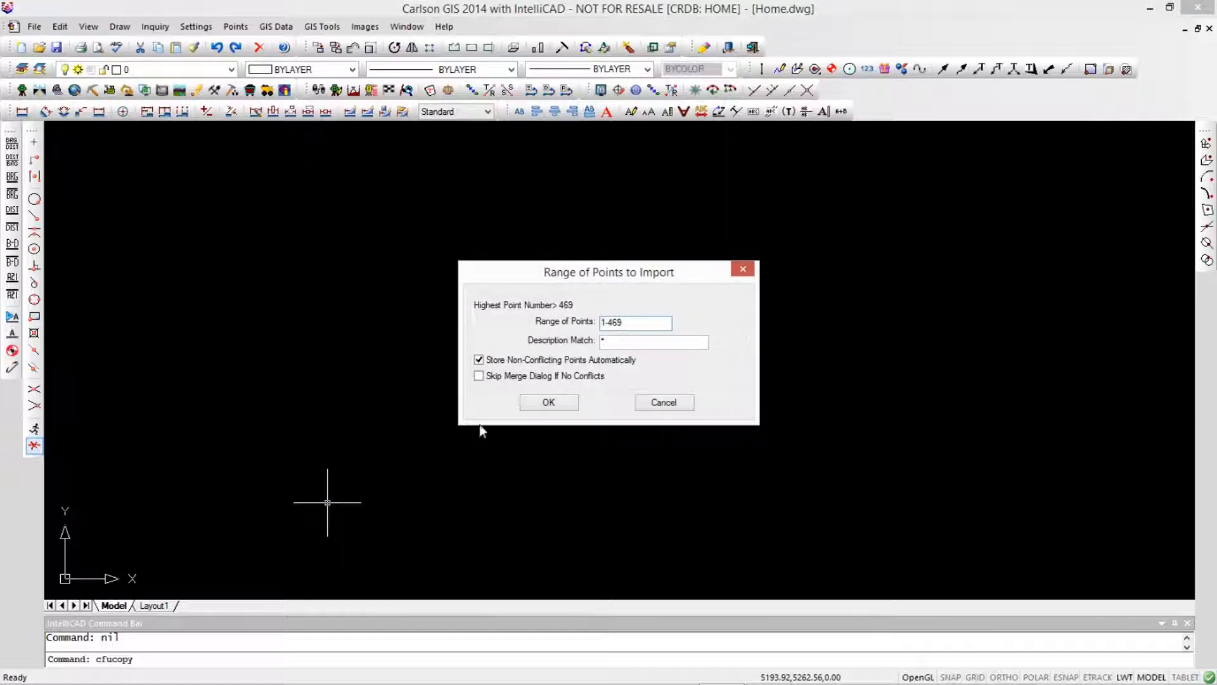
{"action": "left_click", "coordinate": [548, 401]}
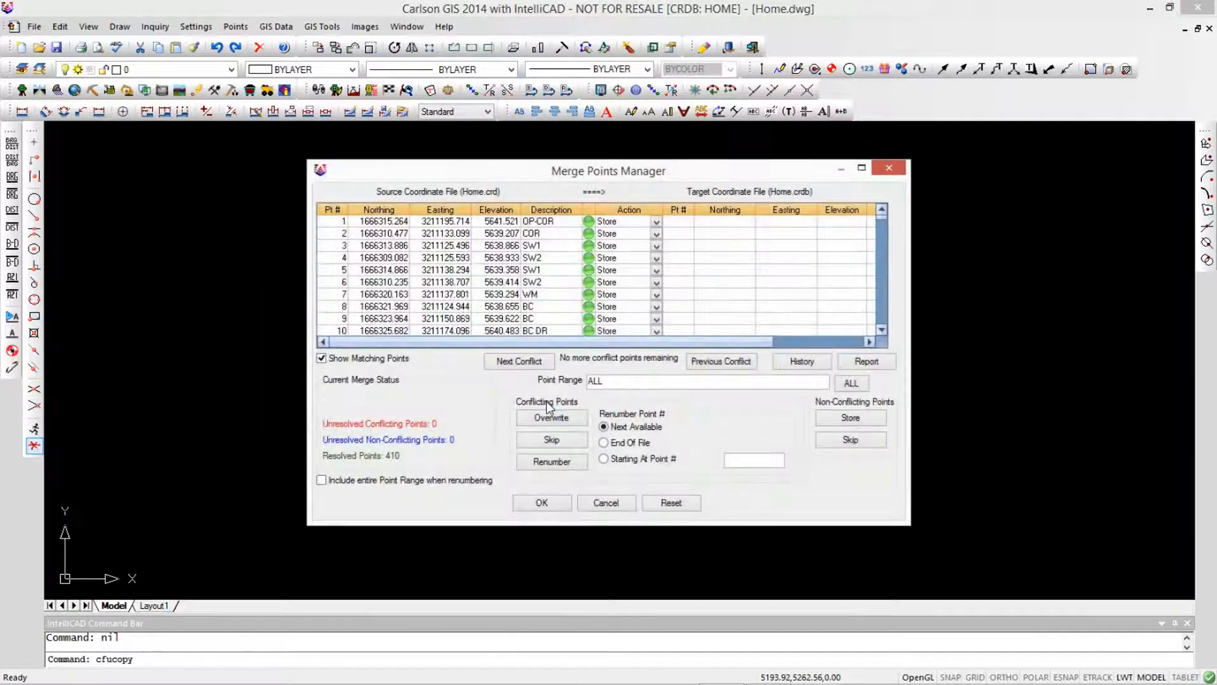
{"action": "mouse_move", "coordinate": [373, 431]}
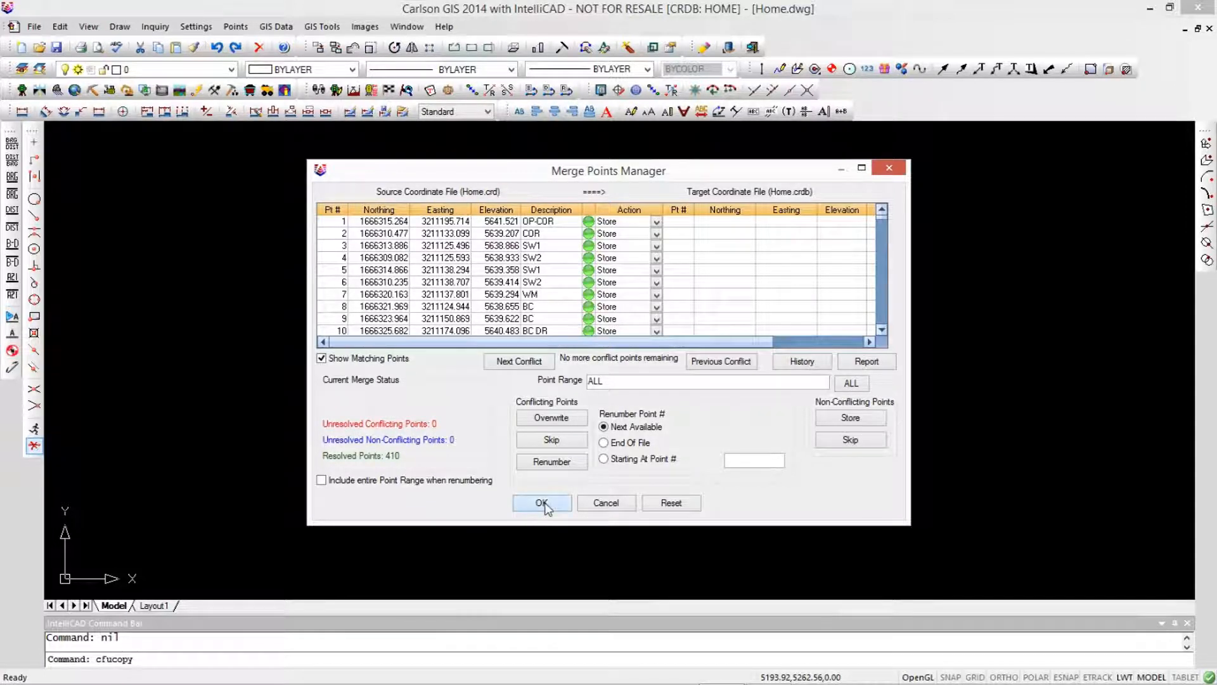
{"action": "left_click", "coordinate": [542, 502]}
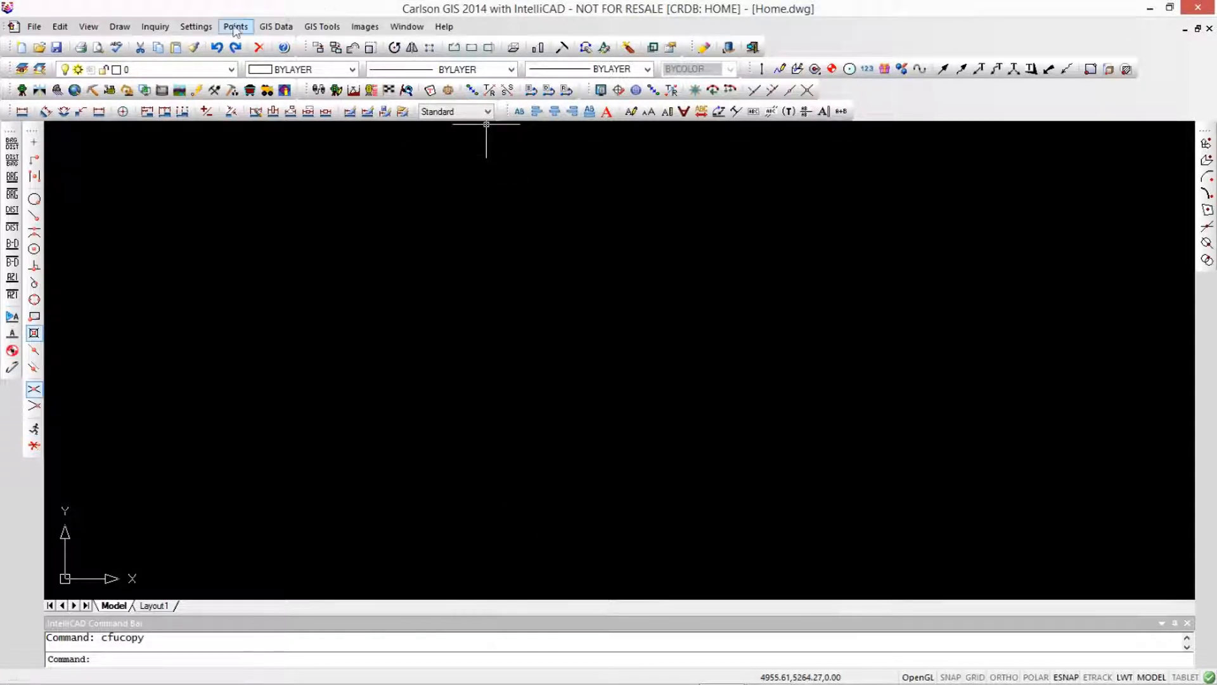
{"action": "left_click", "coordinate": [235, 25]}
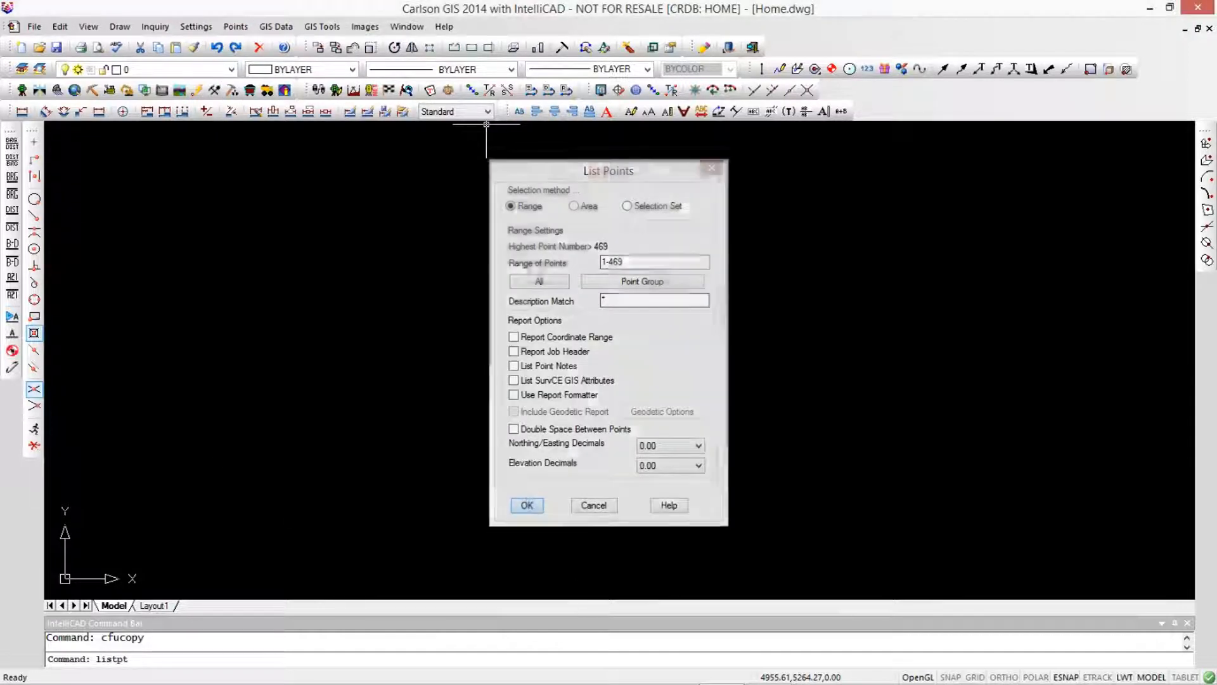
{"action": "left_click", "coordinate": [594, 504]}
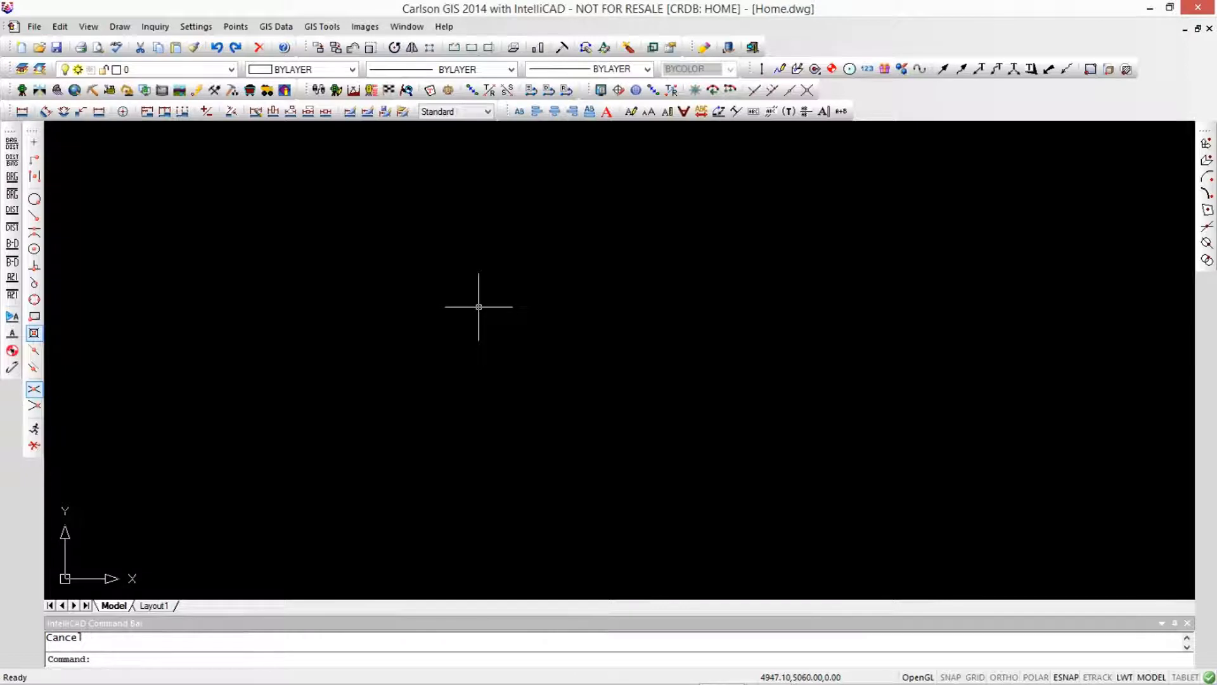
{"action": "mouse_move", "coordinate": [479, 298]}
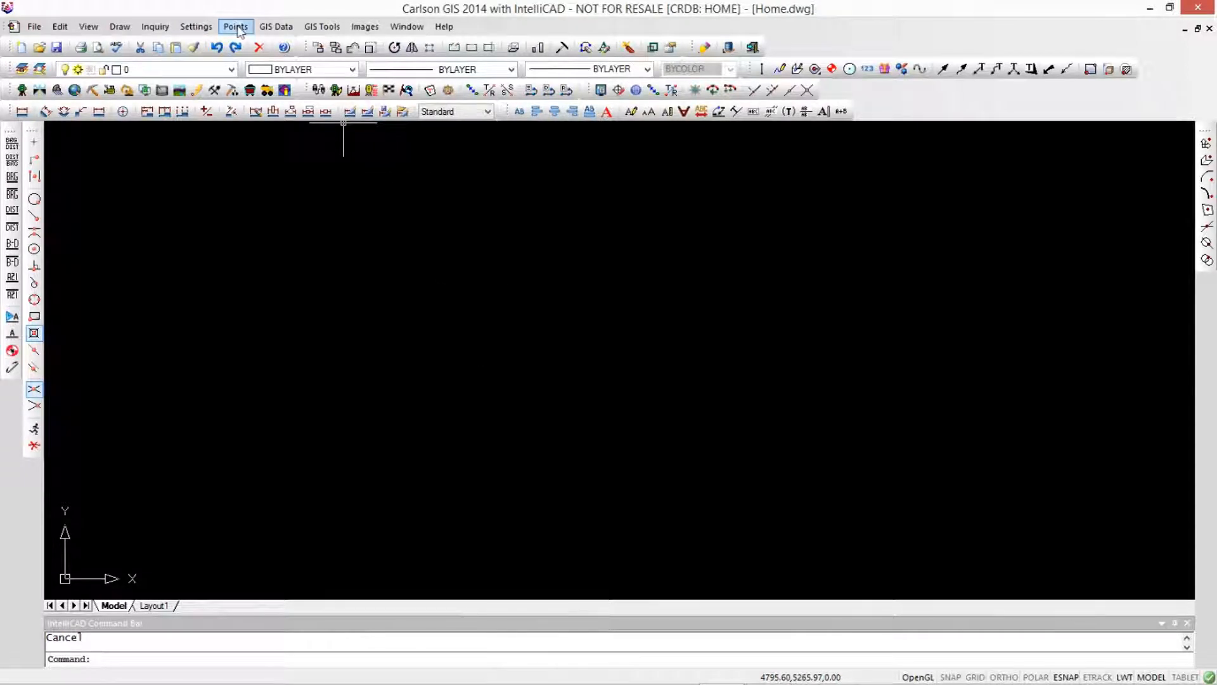
Step: Lock all points whose description matches *COR*
{"action": "left_click", "coordinate": [235, 25]}
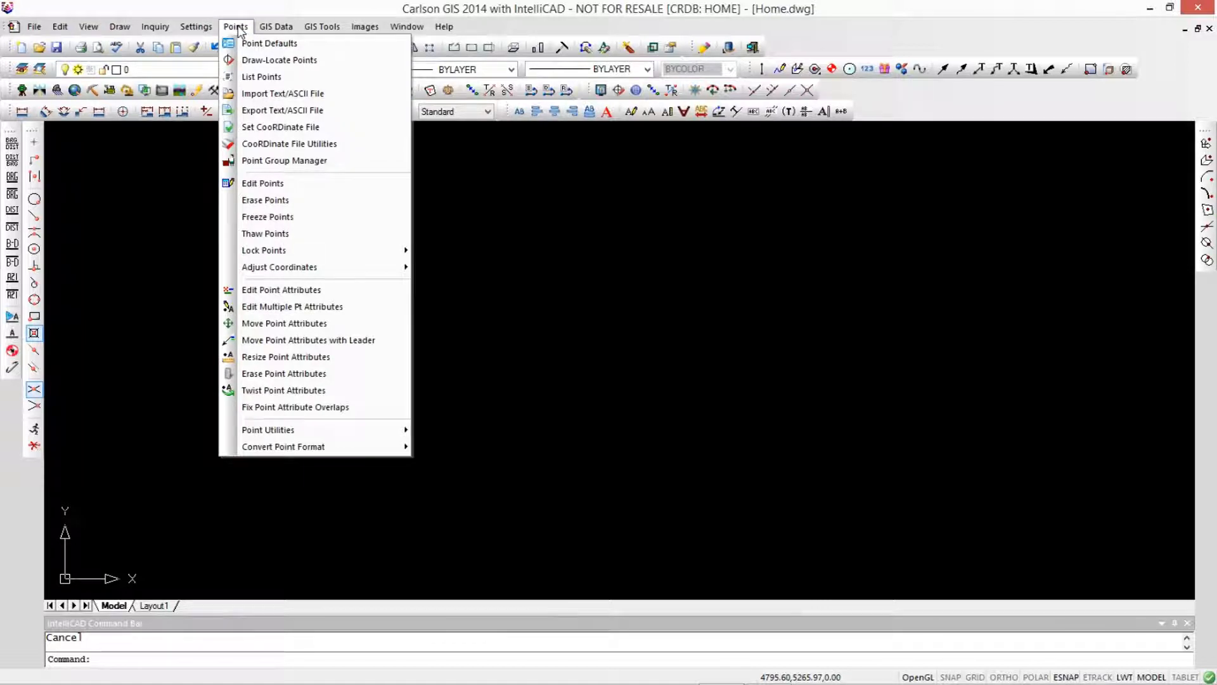
{"action": "mouse_move", "coordinate": [264, 250]}
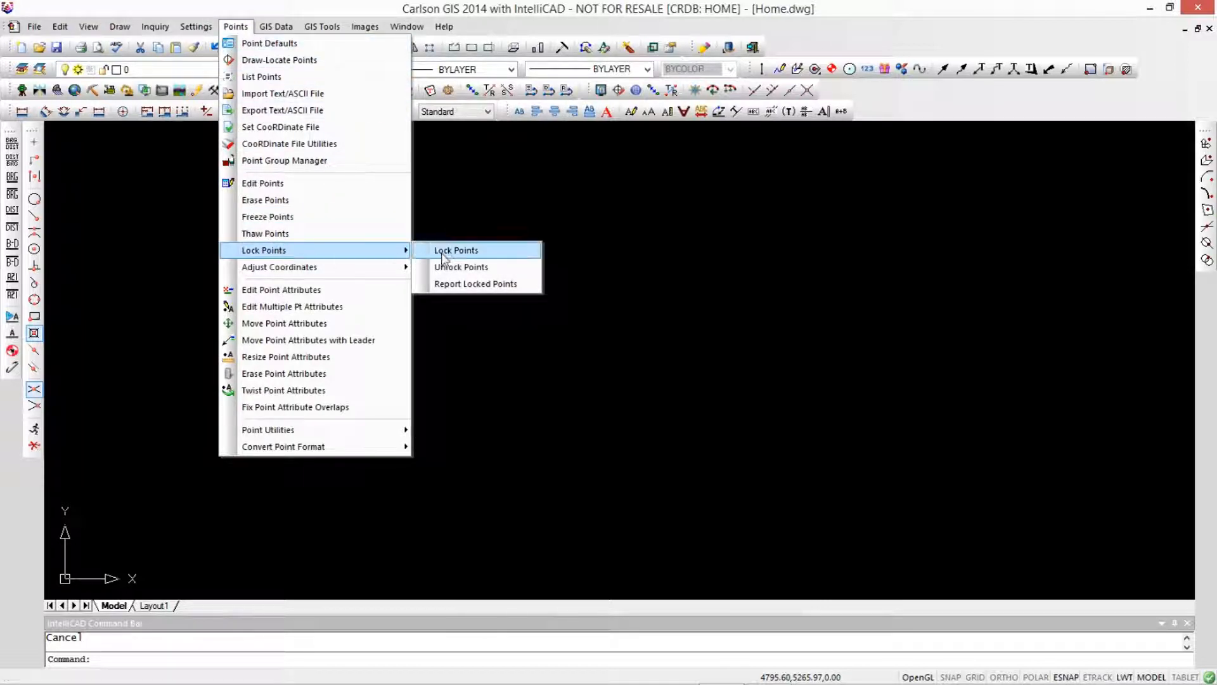
{"action": "left_click", "coordinate": [456, 250]}
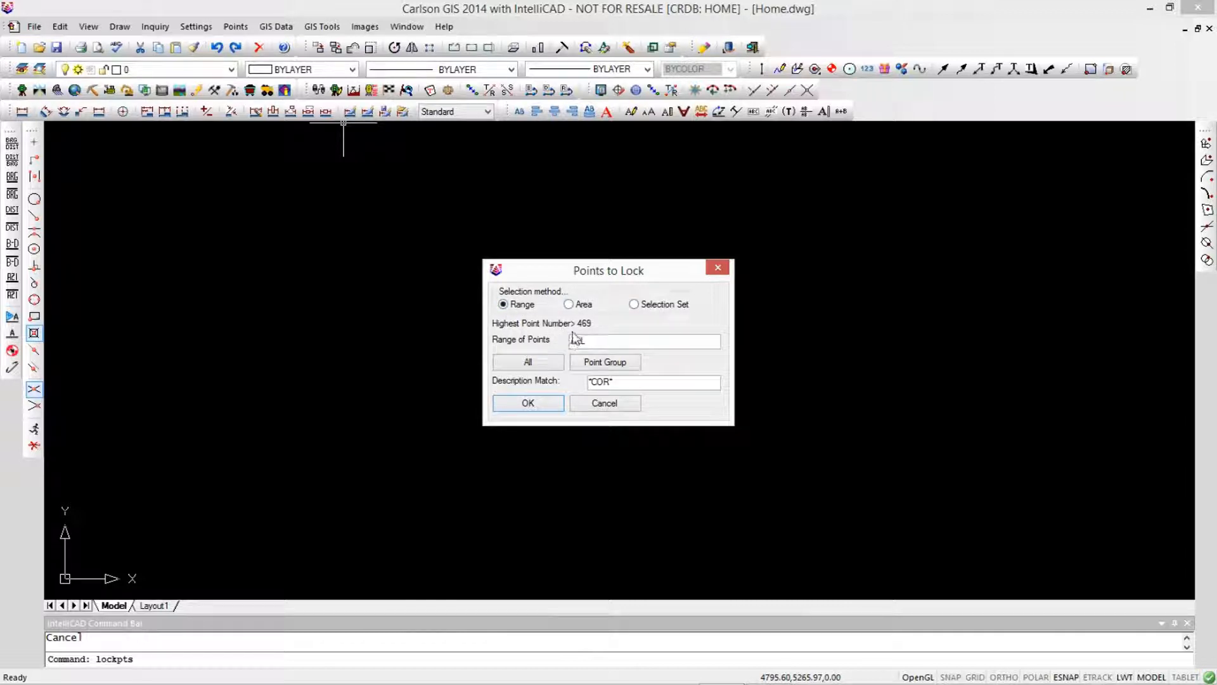
{"action": "left_click", "coordinate": [526, 362]}
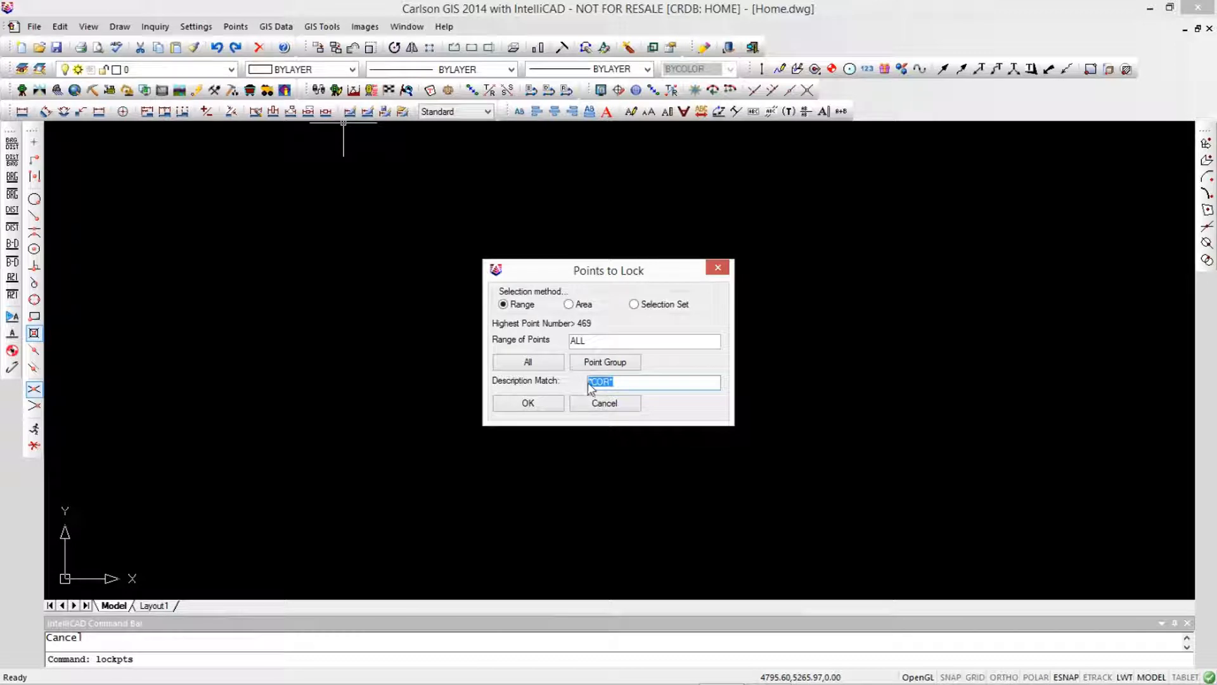
{"action": "mouse_move", "coordinate": [559, 396]}
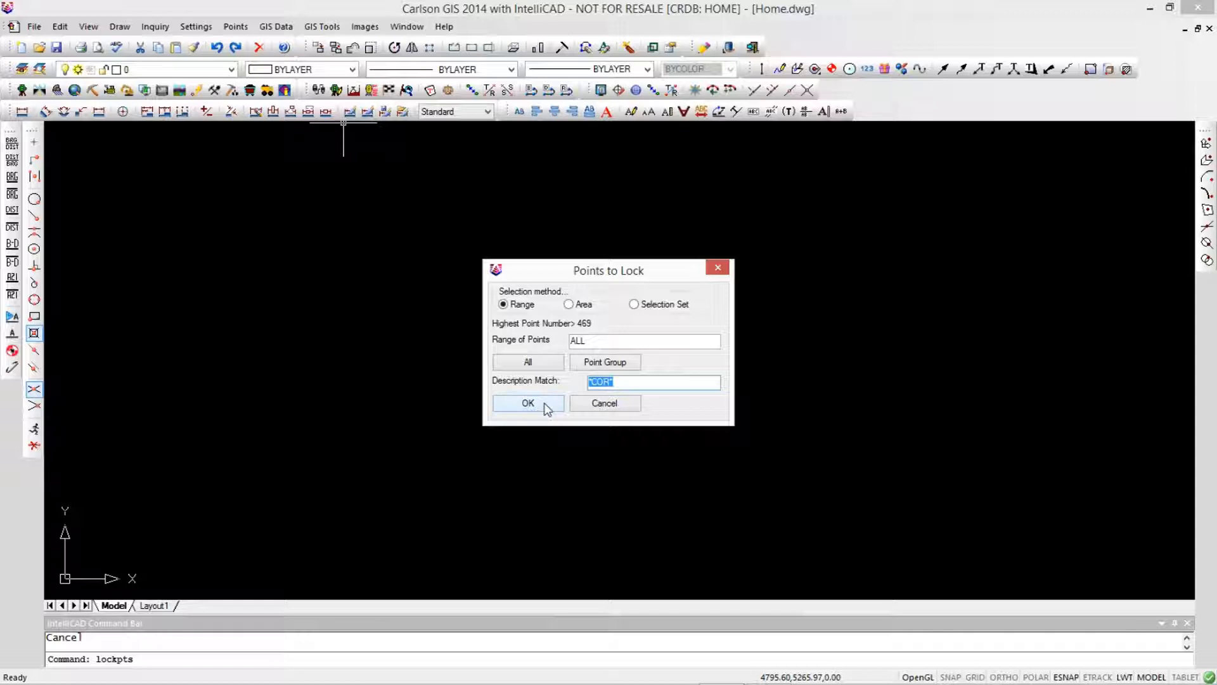
{"action": "left_click", "coordinate": [528, 404]}
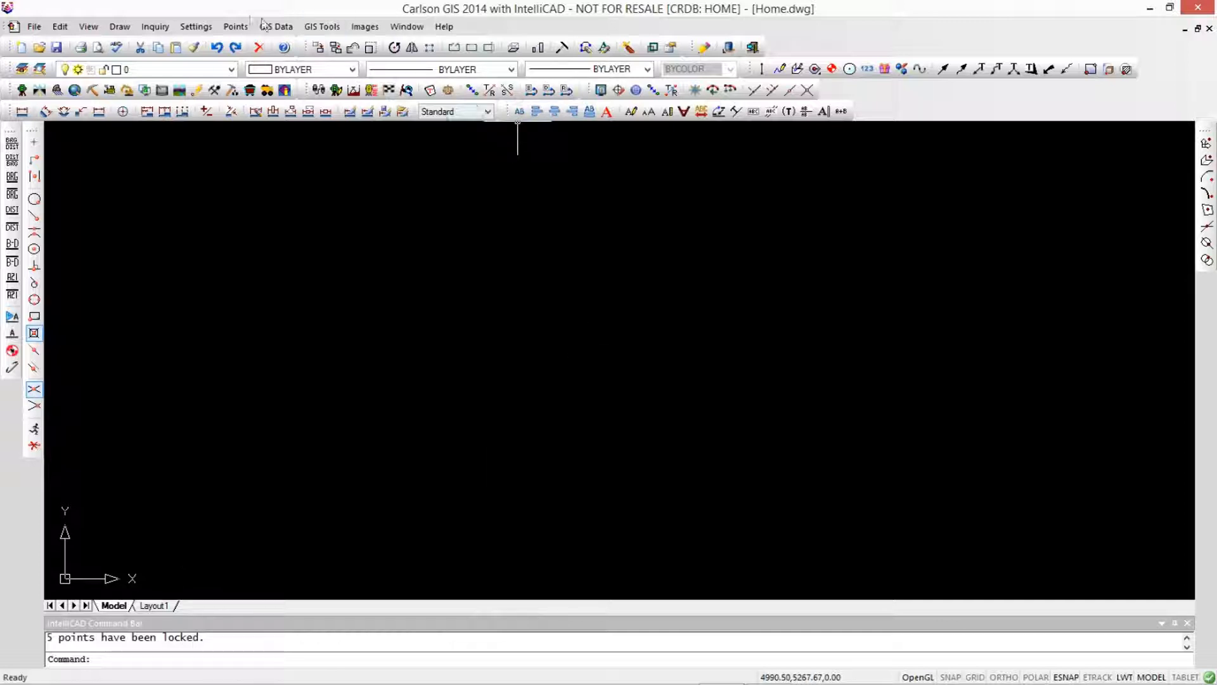
Step: Open Edit Points and compare elevation and description cells of locked and unlocked points
{"action": "left_click", "coordinate": [234, 26]}
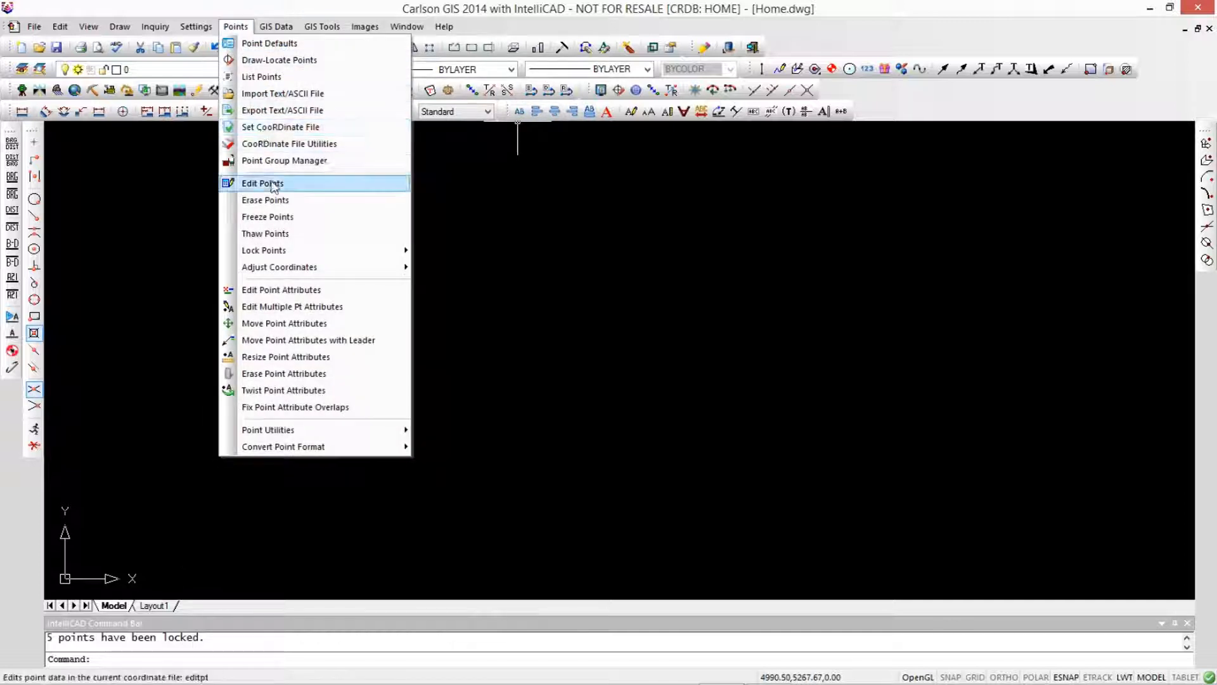
{"action": "left_click", "coordinate": [263, 183]}
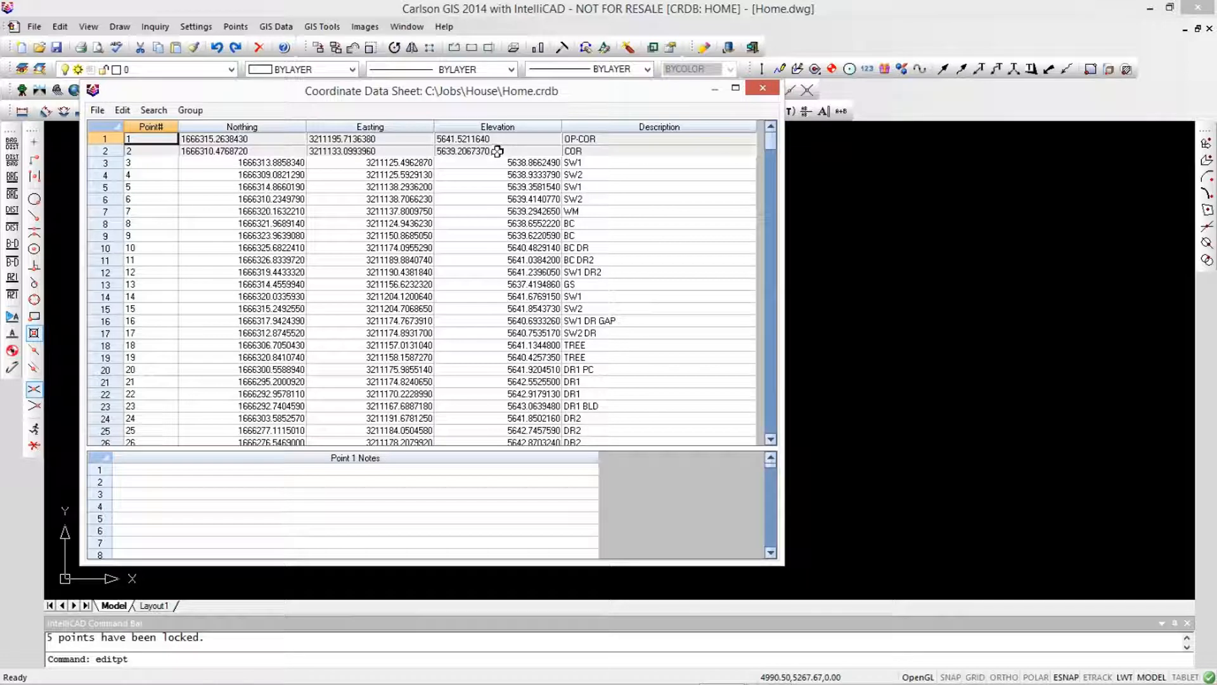
{"action": "left_click", "coordinate": [497, 151]}
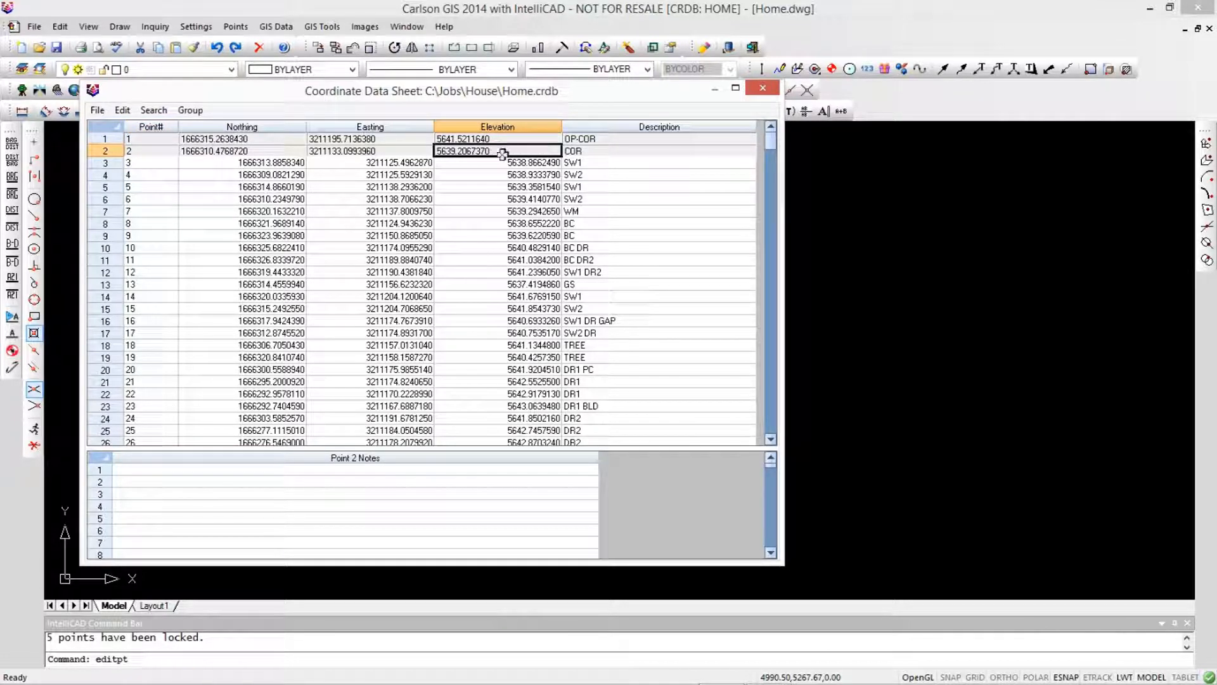
{"action": "left_click", "coordinate": [497, 162]}
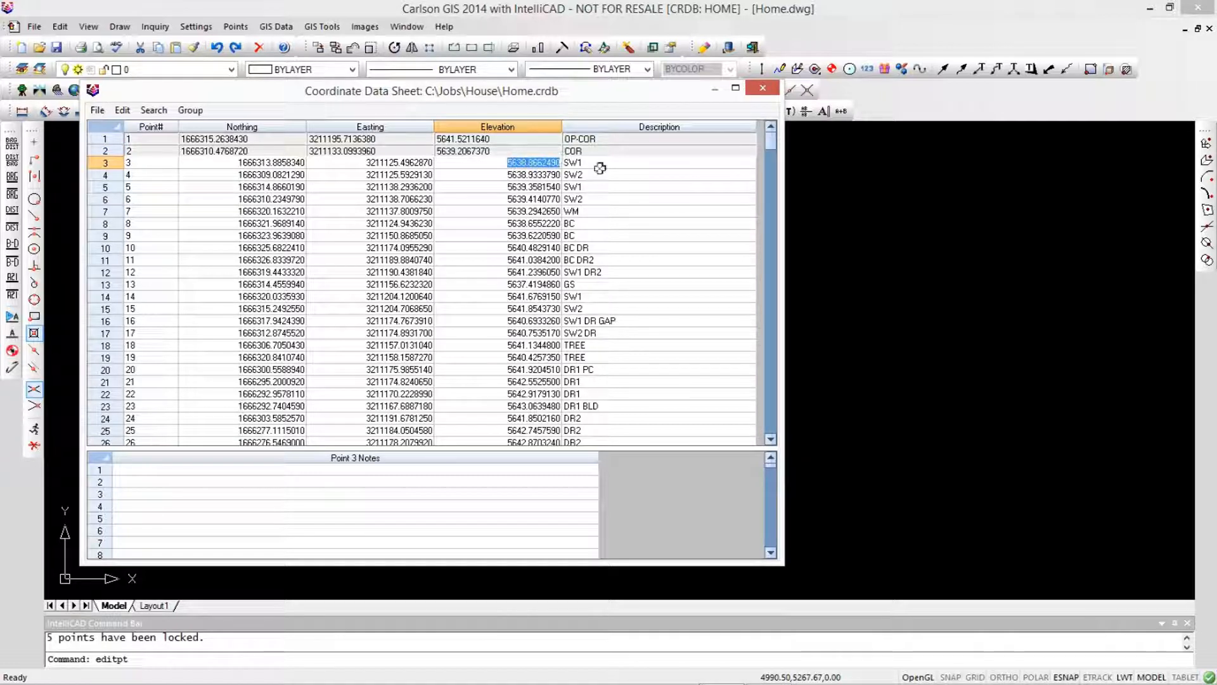
{"action": "left_click", "coordinate": [658, 150]}
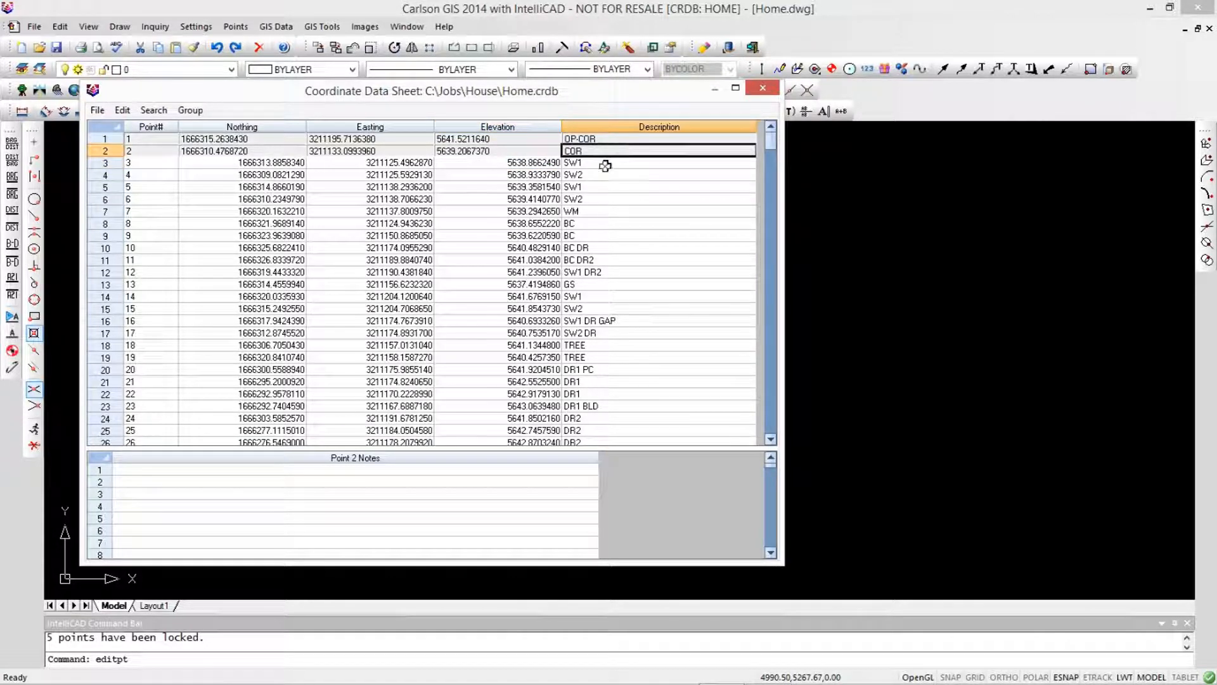
{"action": "left_click", "coordinate": [659, 162]}
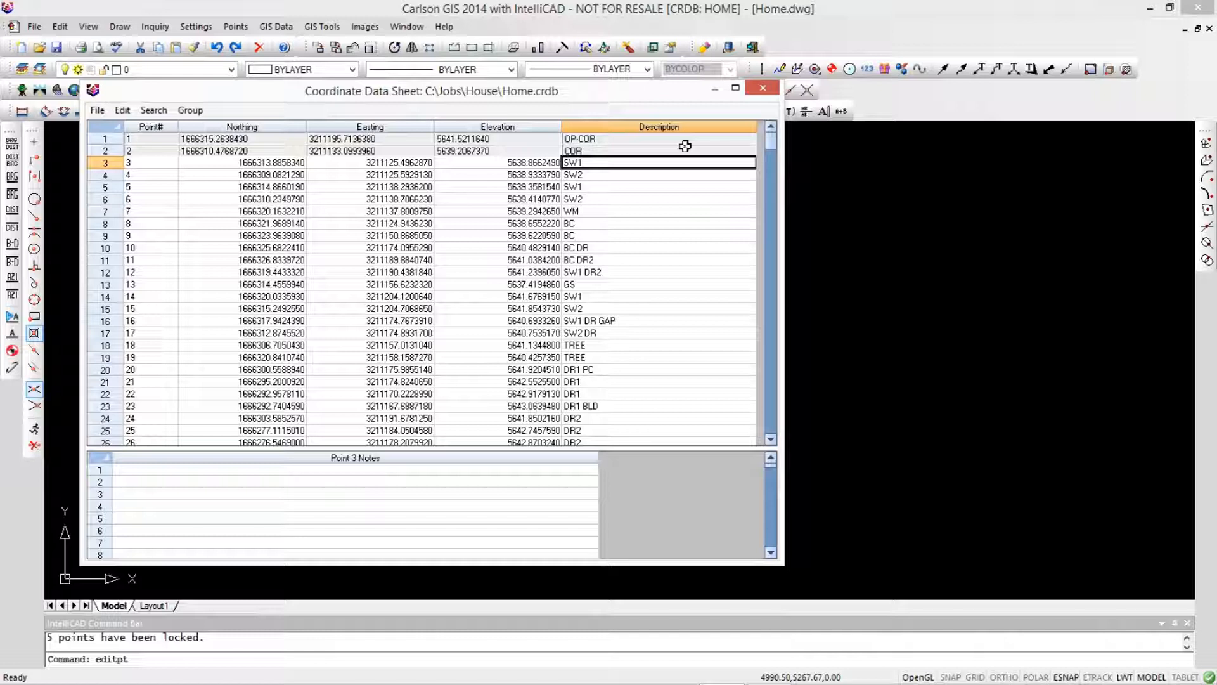
{"action": "left_click", "coordinate": [761, 87]}
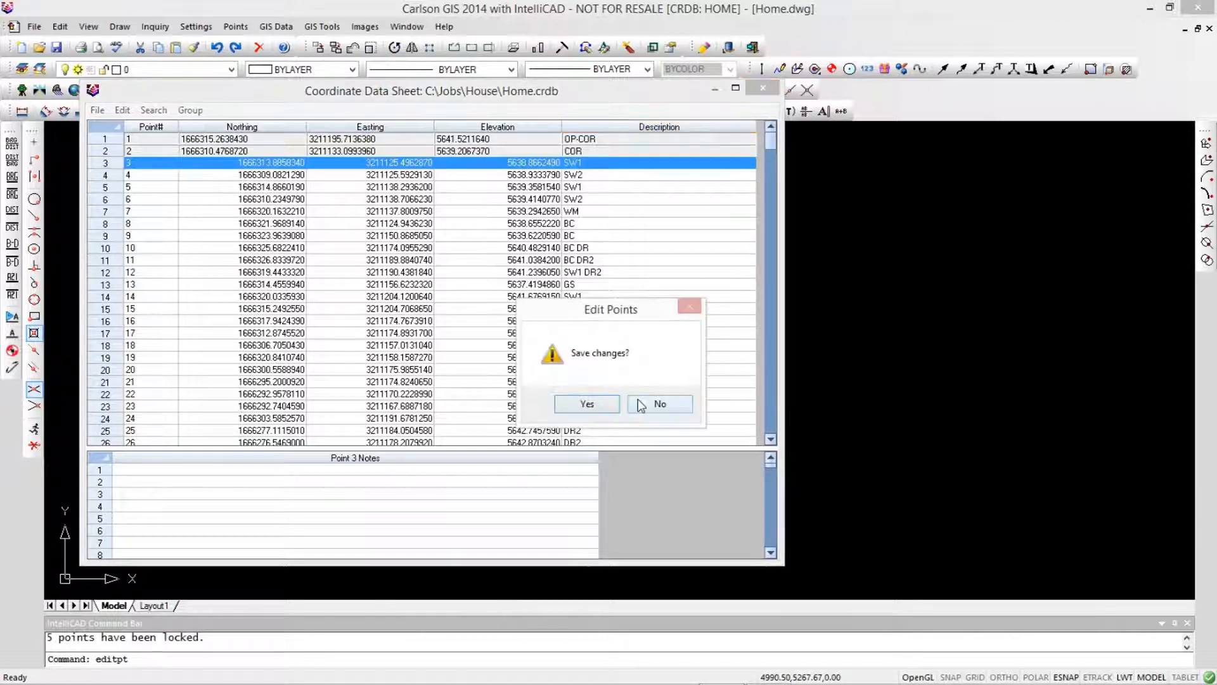
Step: Close the data sheet without saving and draw all 410 points
{"action": "left_click", "coordinate": [659, 404]}
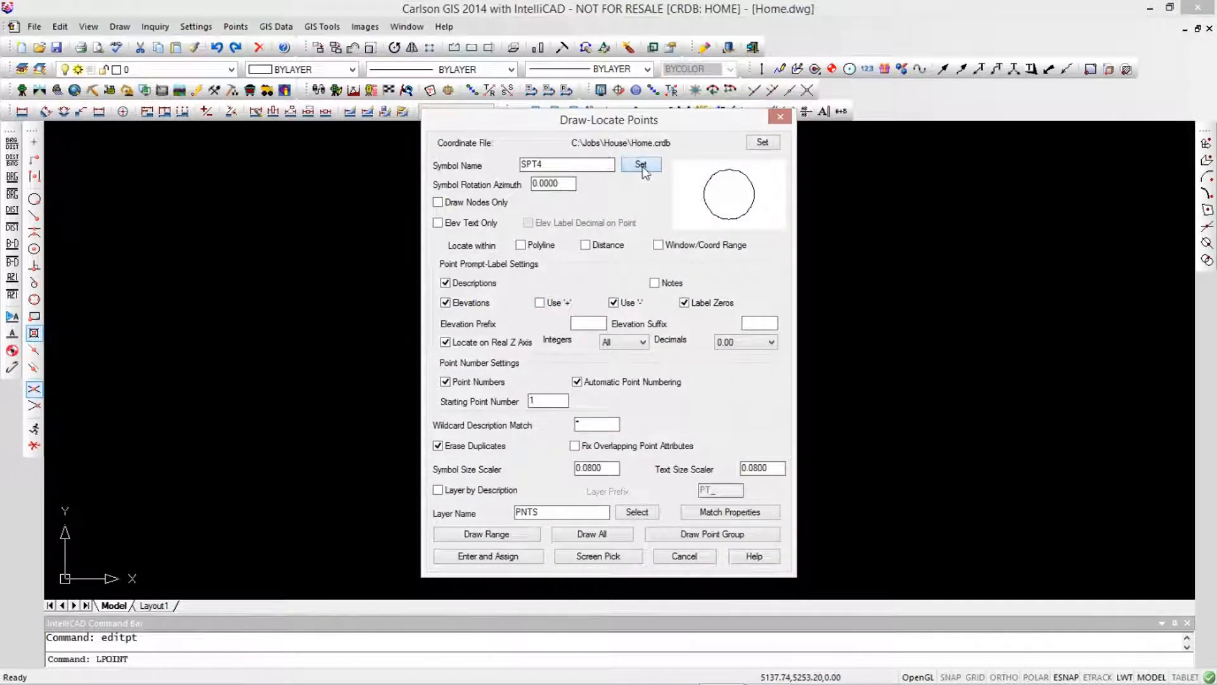
{"action": "left_click", "coordinate": [640, 165]}
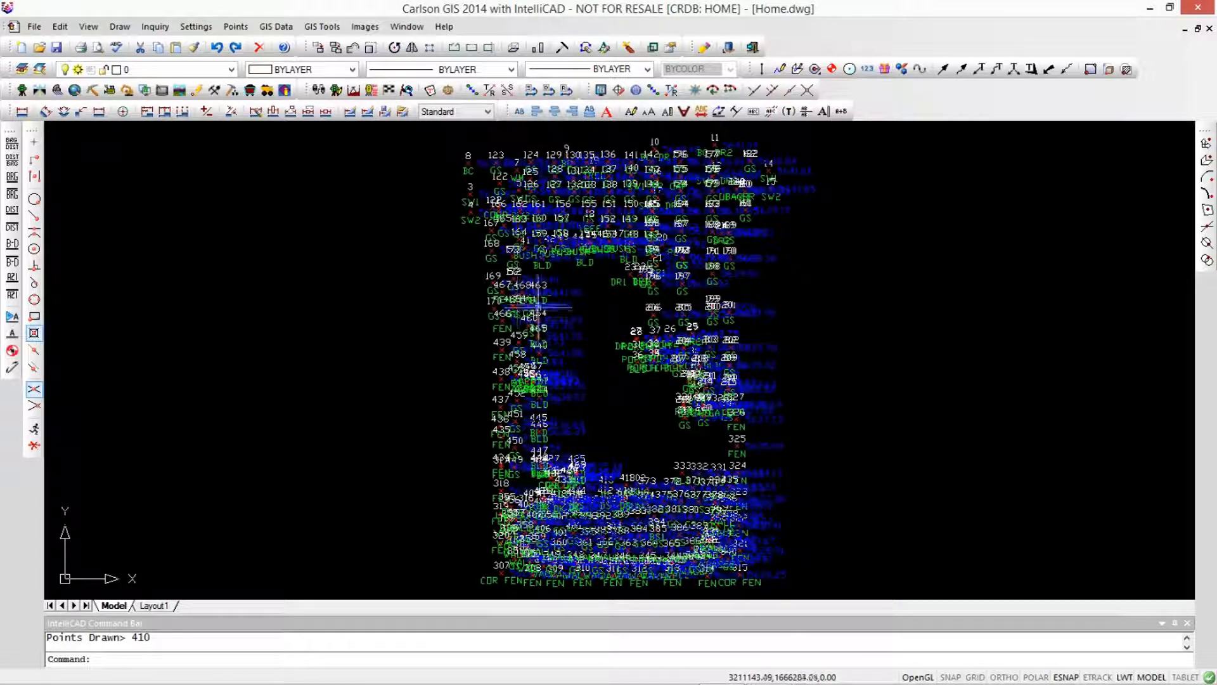
Step: Try Move Points on a point, triggering the locked point 121 error
{"action": "left_click", "coordinate": [235, 25]}
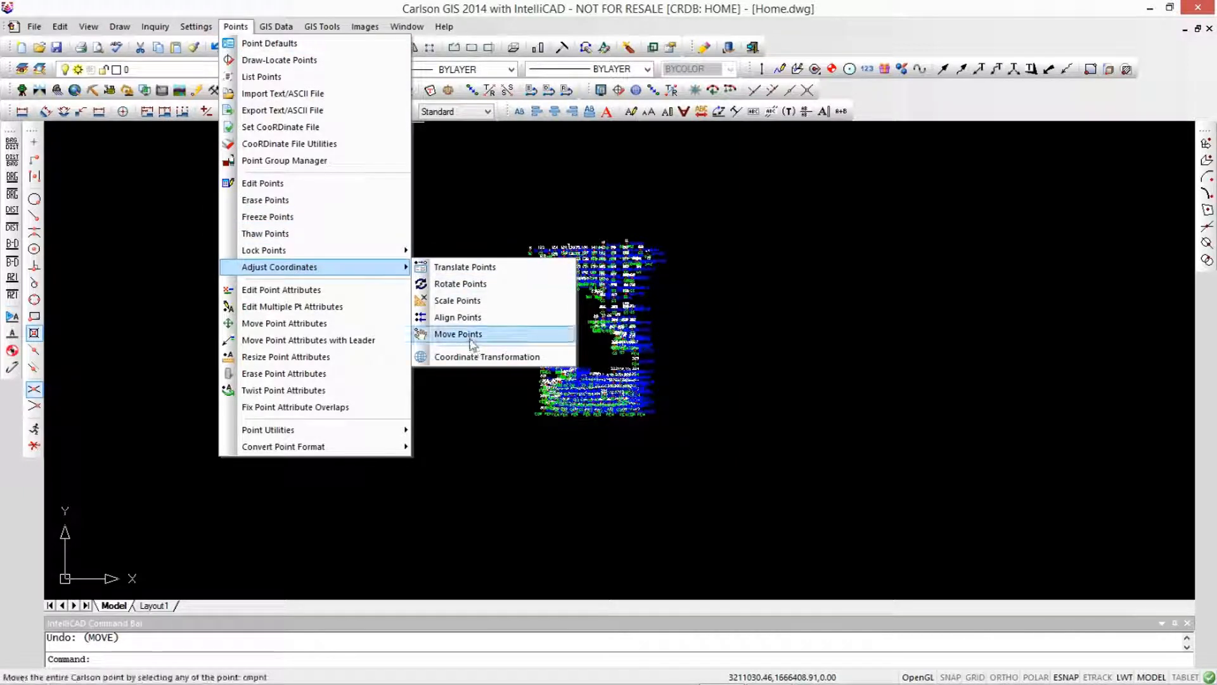
{"action": "left_click", "coordinate": [458, 334]}
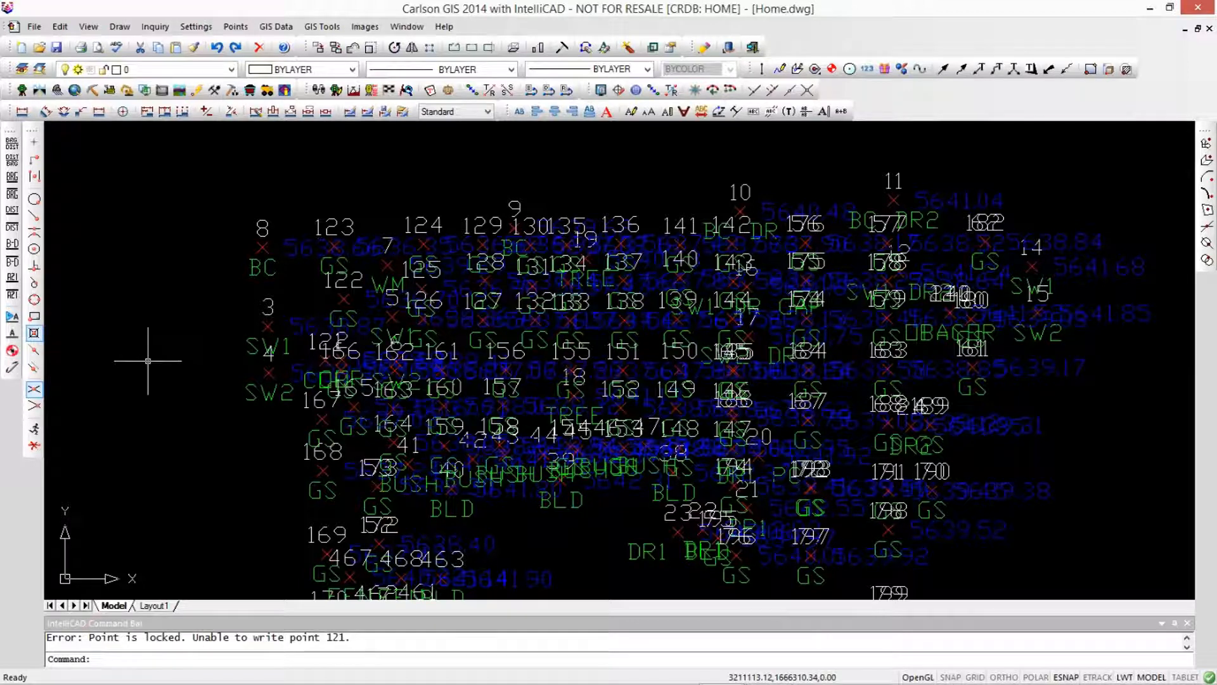
{"action": "left_click", "coordinate": [235, 25]}
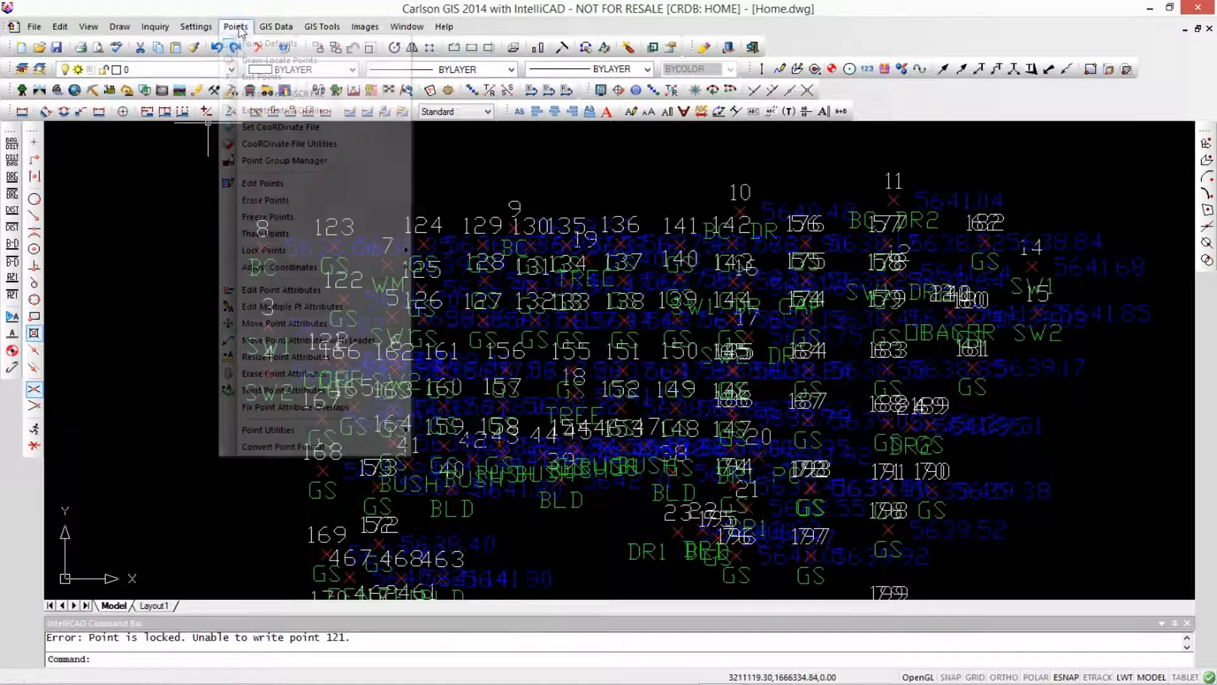
{"action": "mouse_move", "coordinate": [281, 110]}
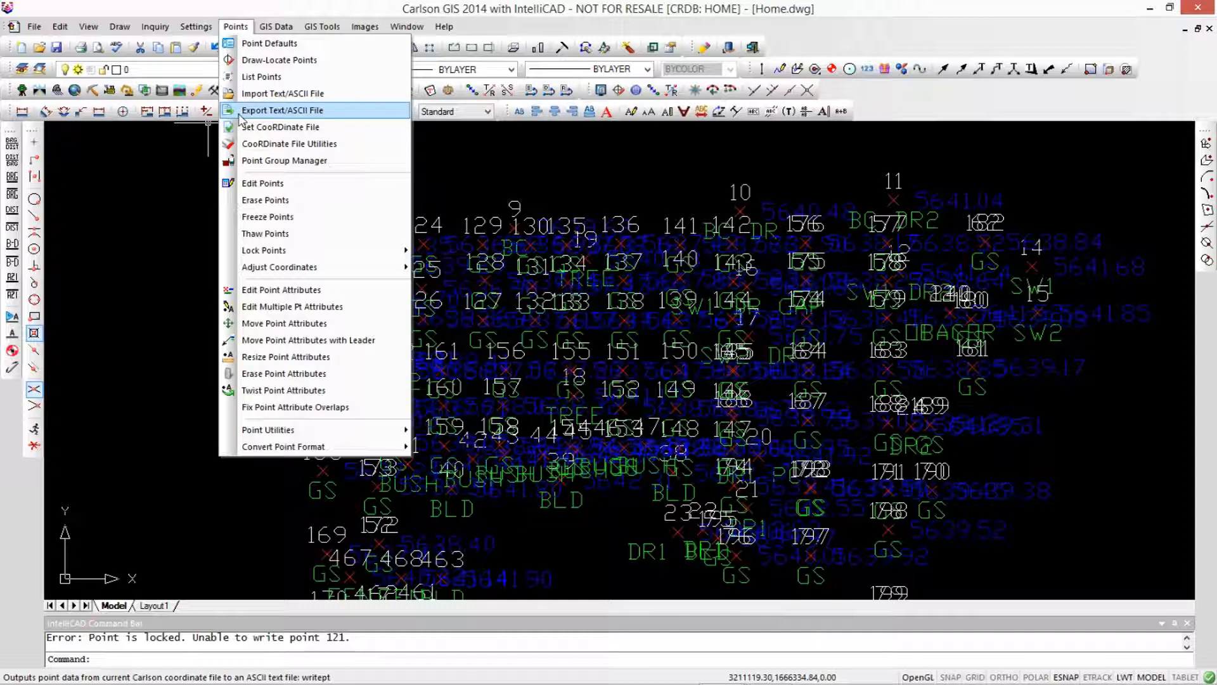